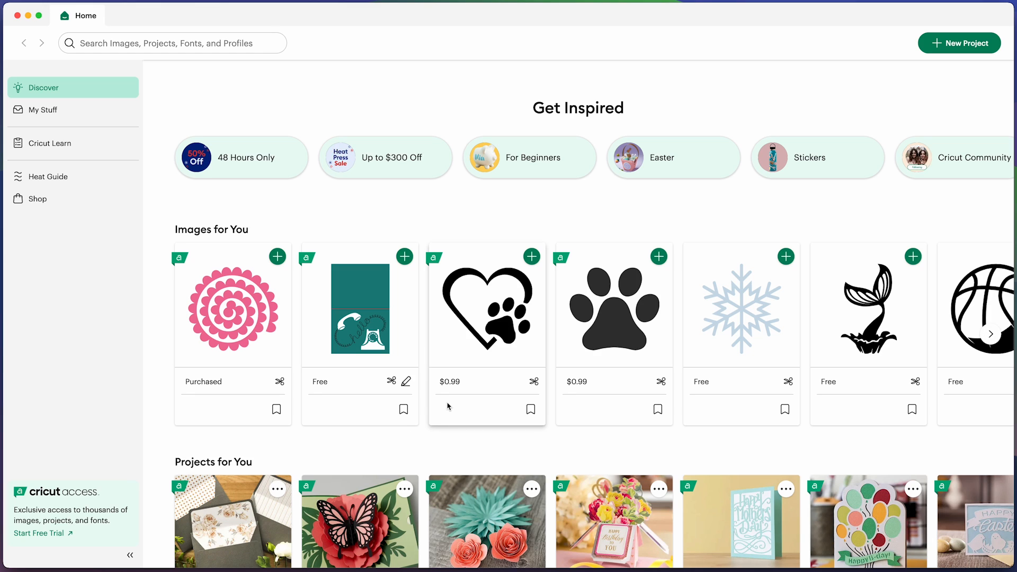
pyautogui.moveTo(477, 444)
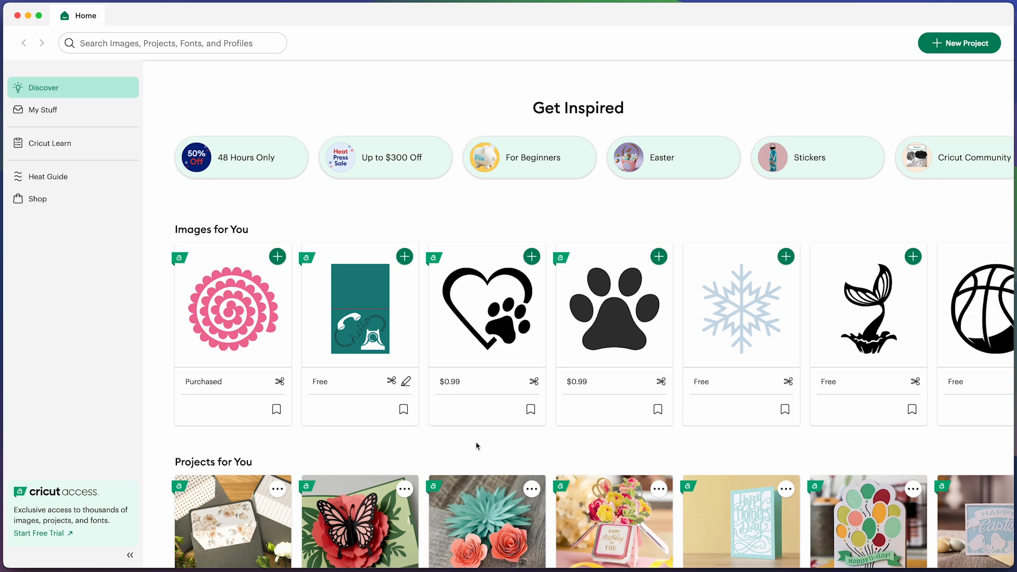
pyautogui.moveTo(673, 14)
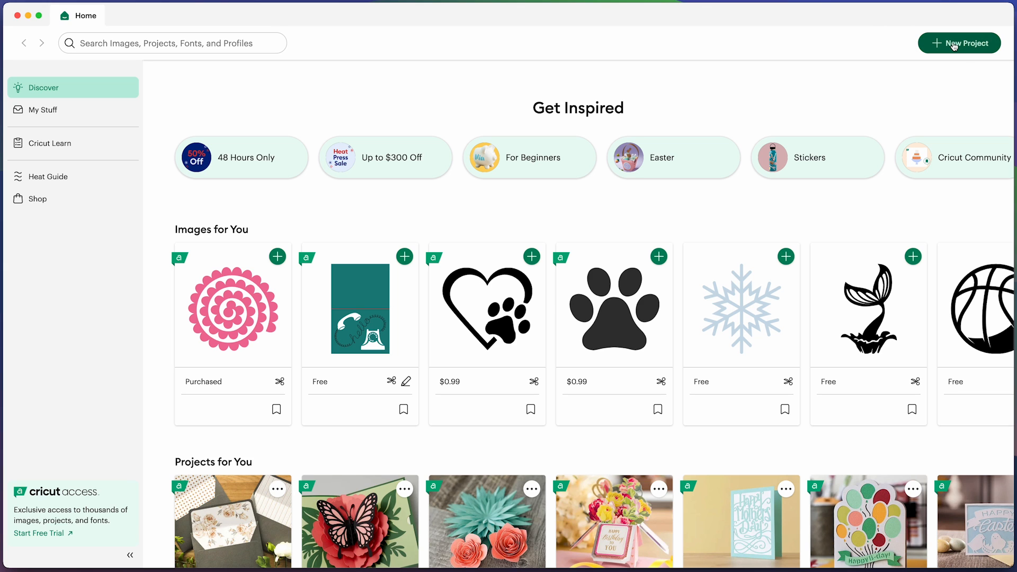
# Start a new project and pick Floral03-375x575.png from the 3.75x5.75 resize folder for upload.
pyautogui.click(959, 43)
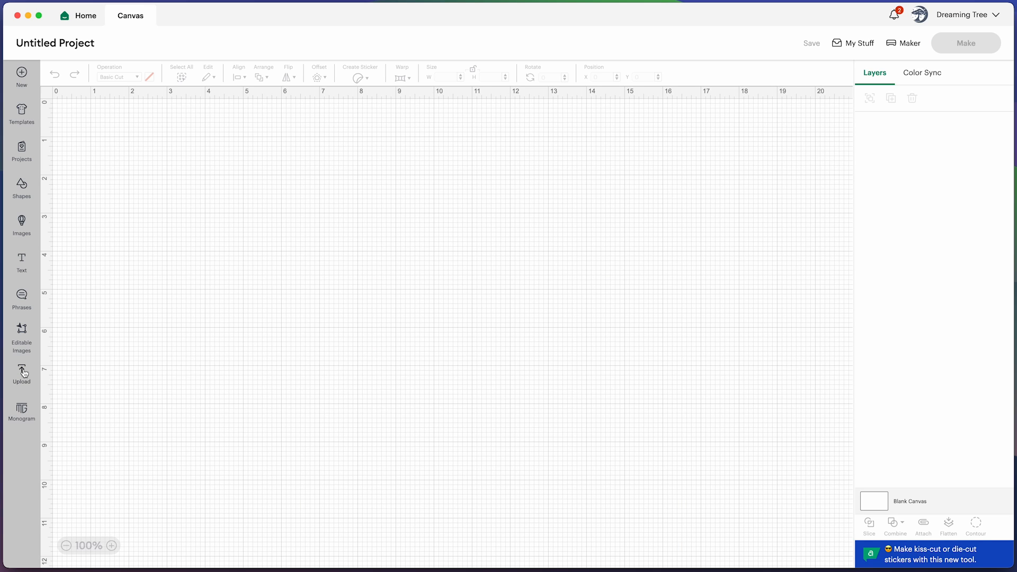
pyautogui.click(21, 375)
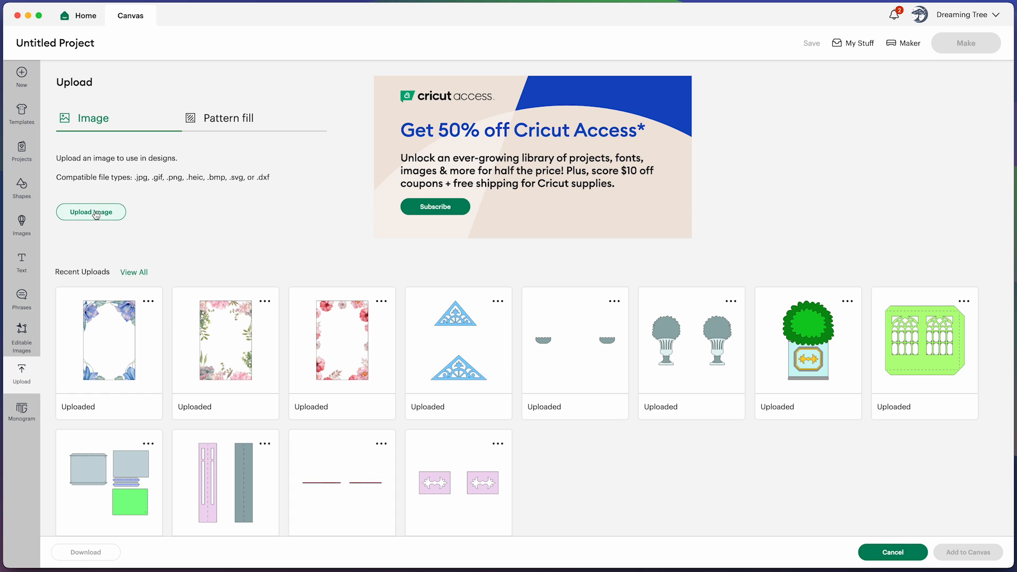
pyautogui.click(91, 211)
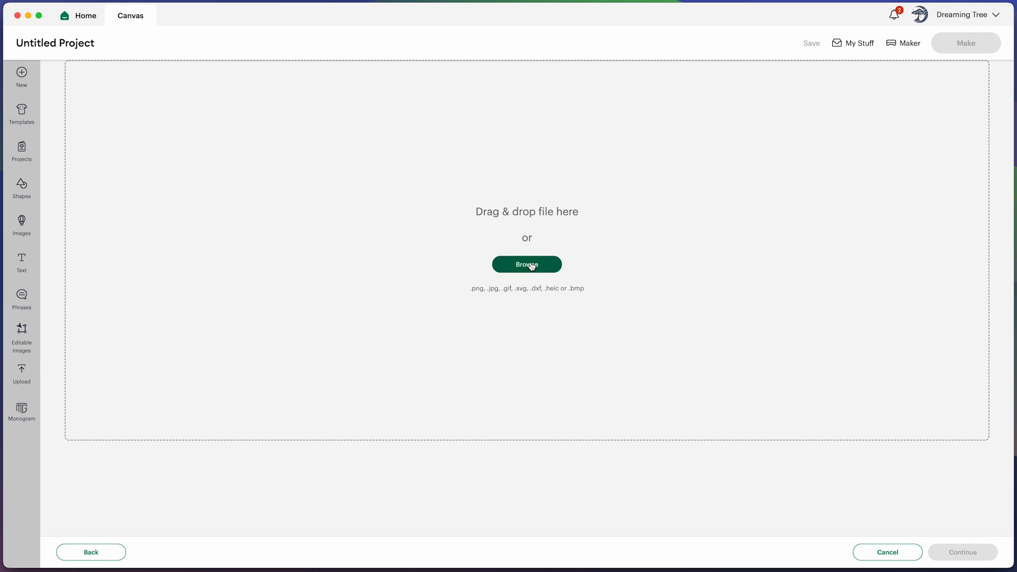
pyautogui.click(526, 263)
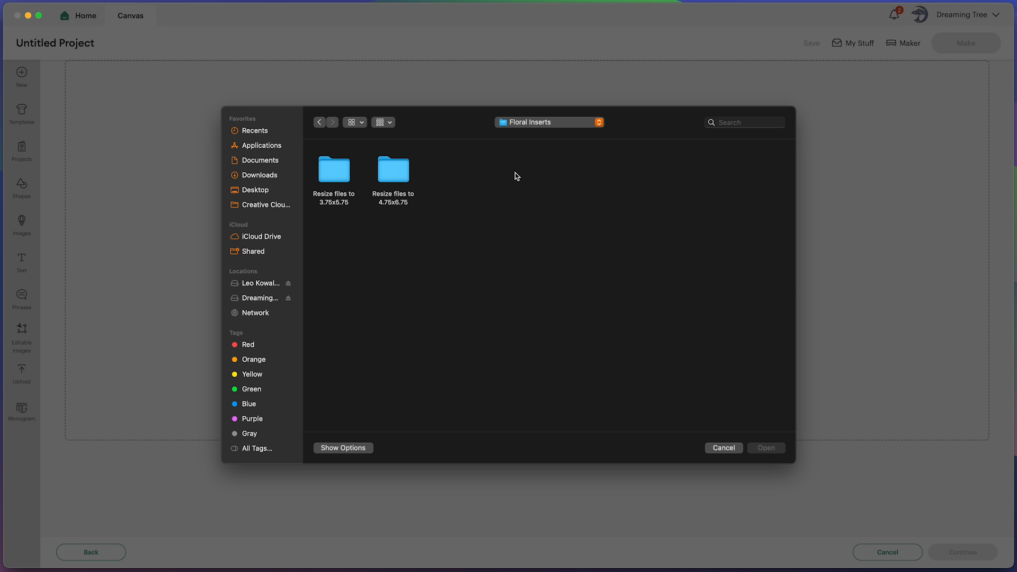
pyautogui.moveTo(514, 176)
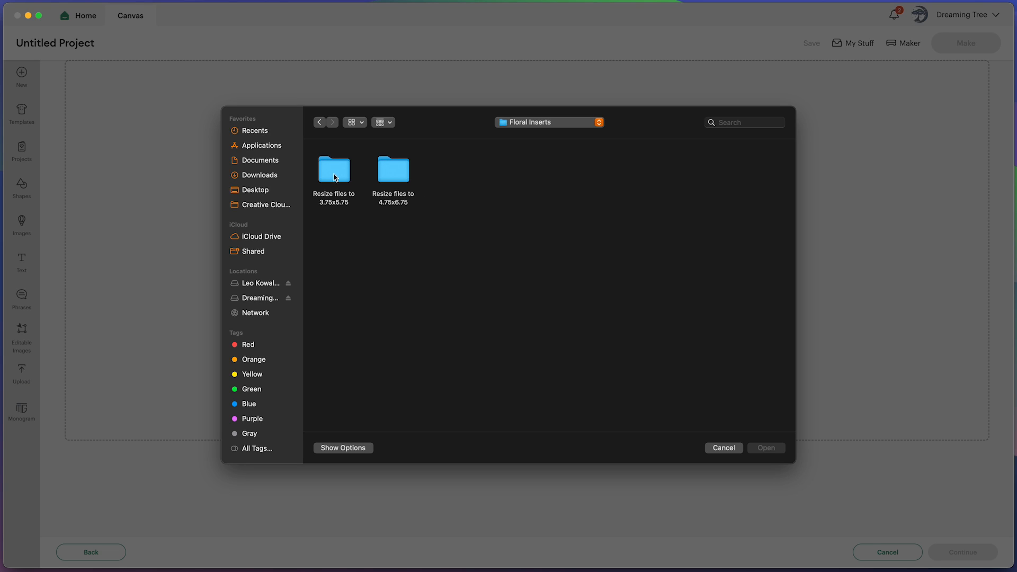
pyautogui.doubleClick(334, 168)
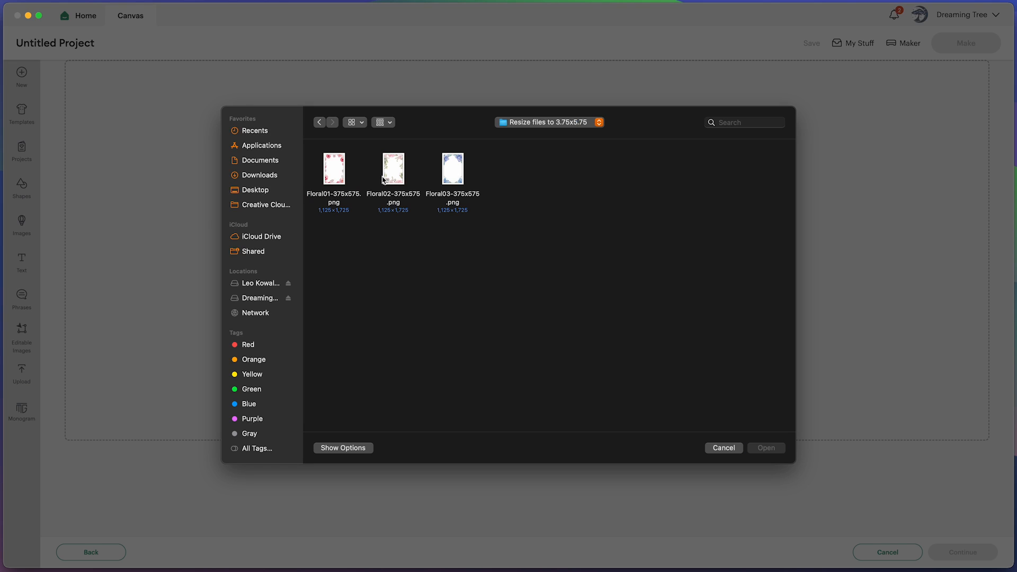
pyautogui.moveTo(395, 178)
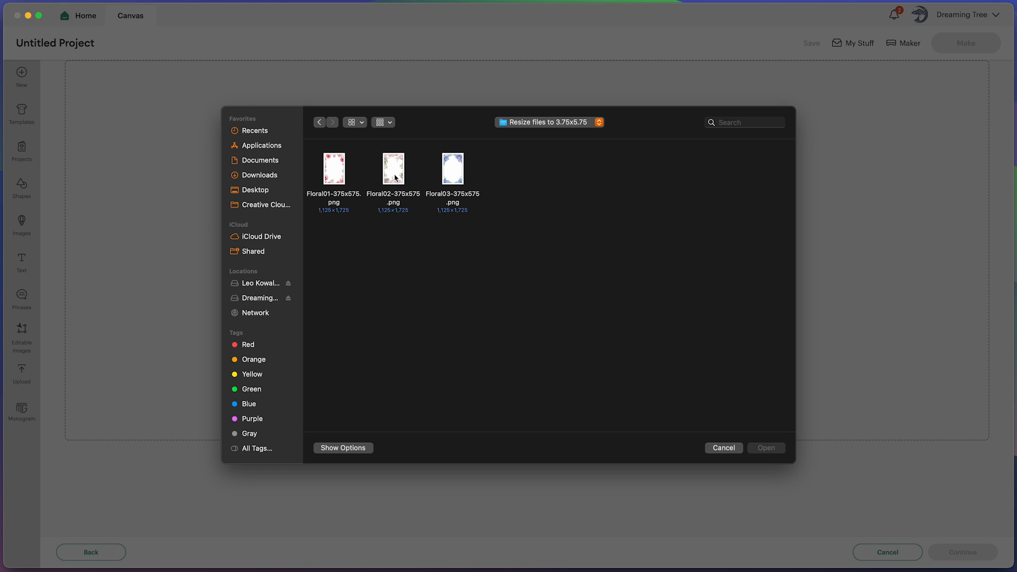
pyautogui.click(452, 167)
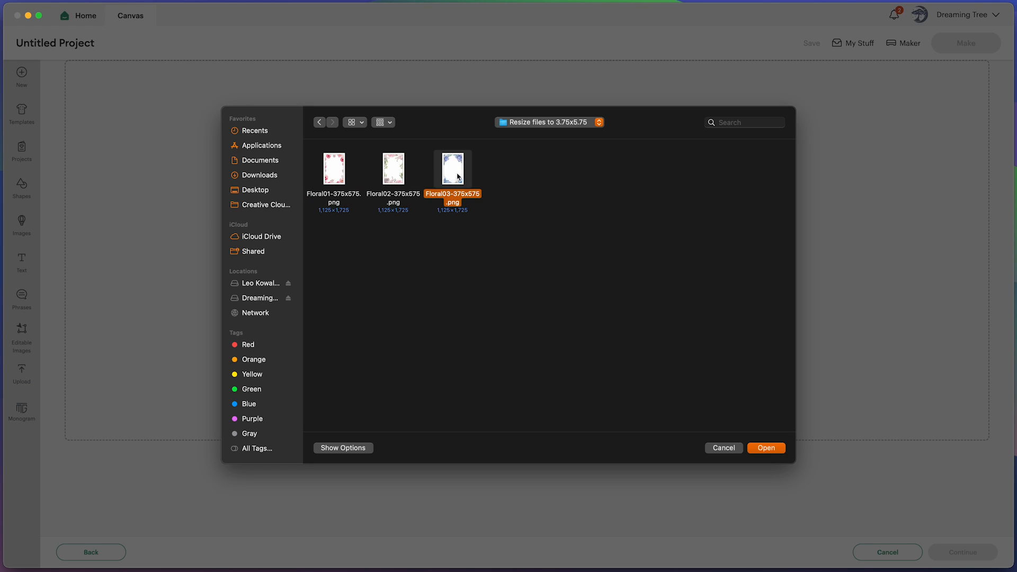
pyautogui.click(765, 447)
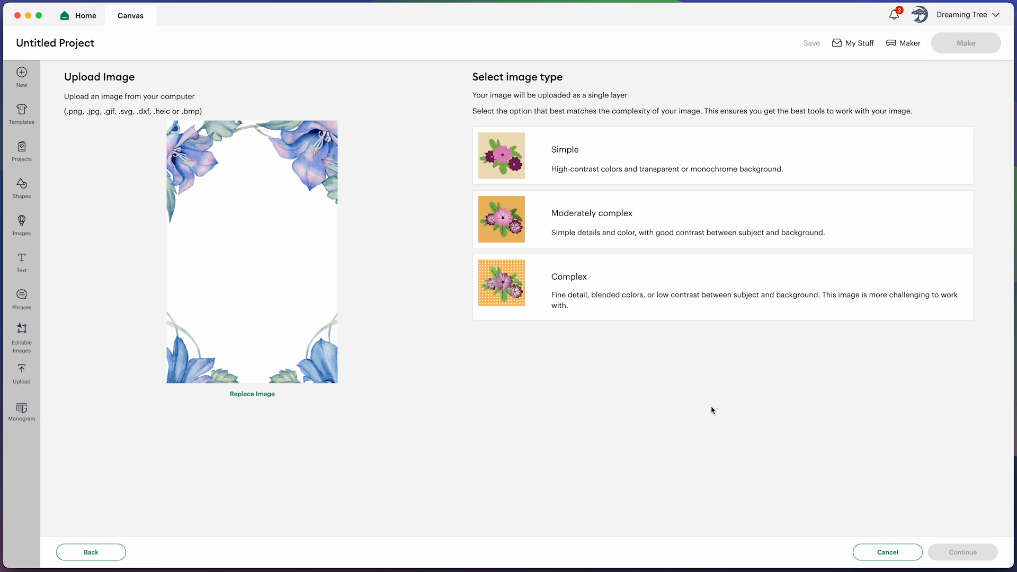
pyautogui.moveTo(545, 285)
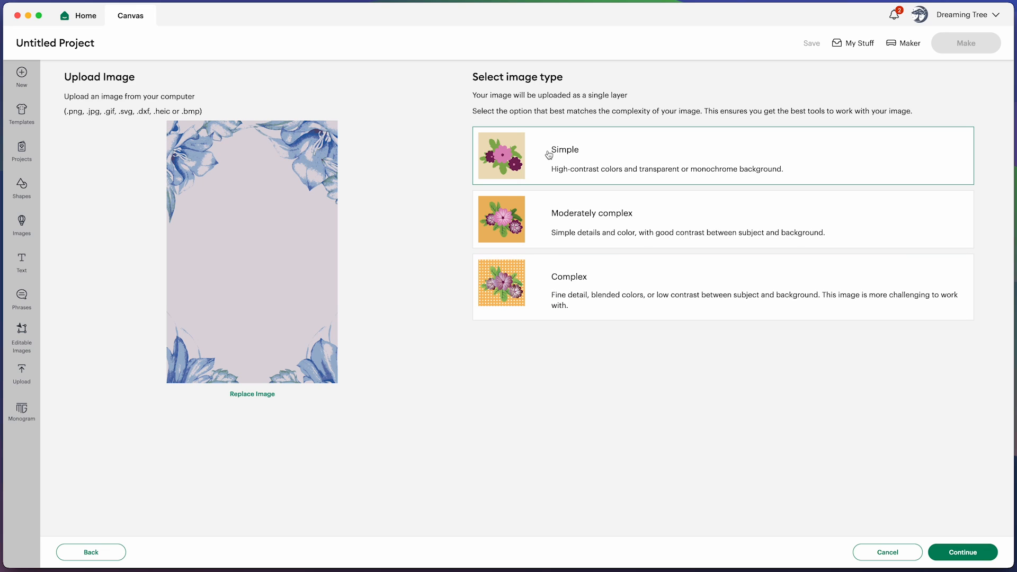
pyautogui.moveTo(312, 159)
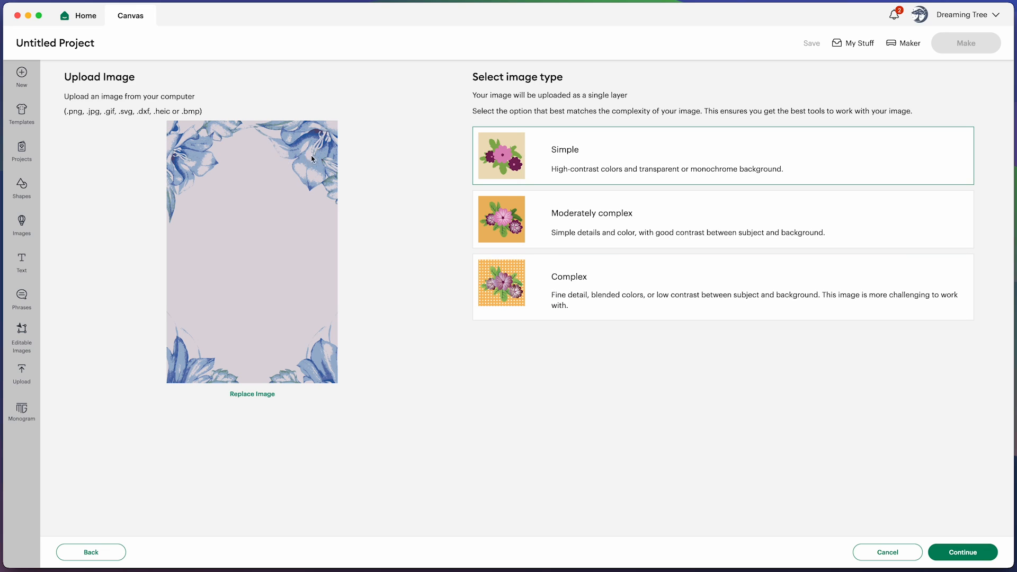
pyautogui.moveTo(597, 231)
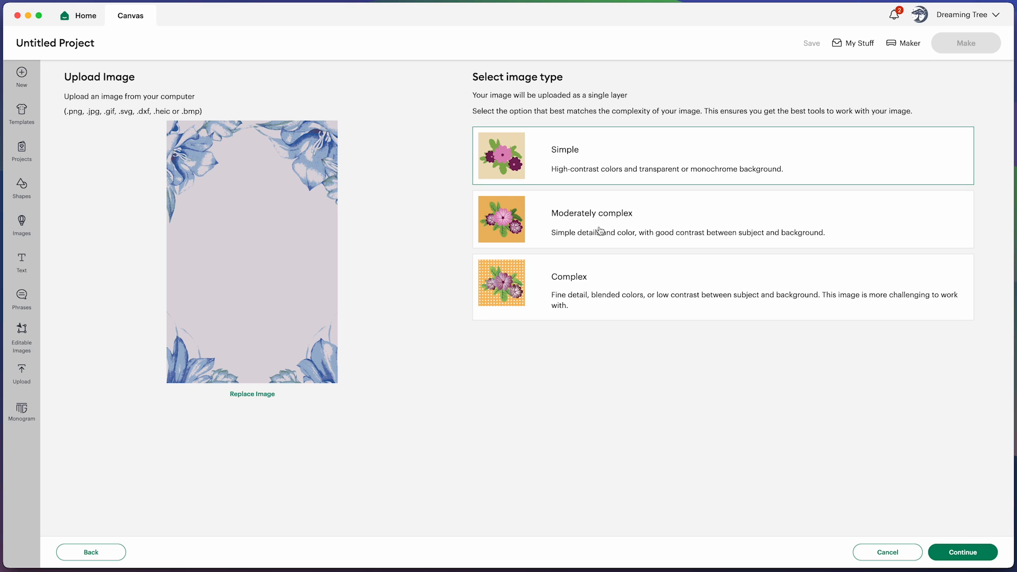
# Classify the floral upload as a Complex image and continue.
pyautogui.click(722, 219)
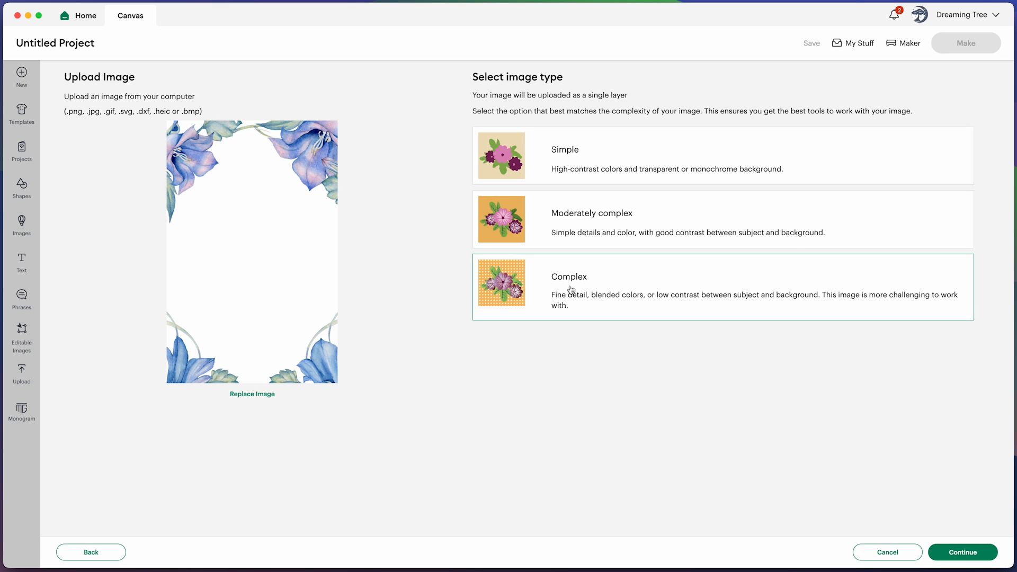
pyautogui.click(962, 552)
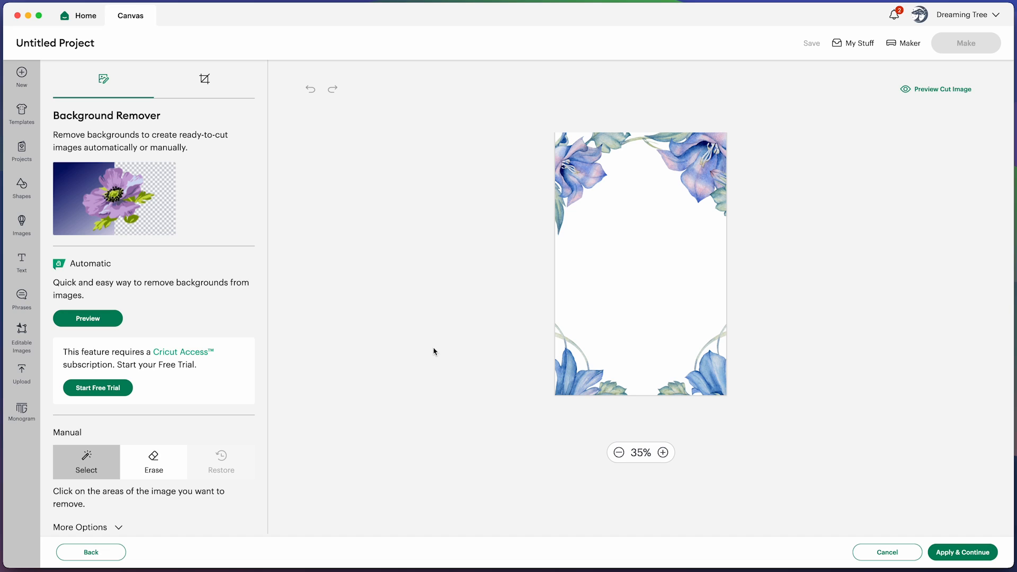
pyautogui.moveTo(593, 301)
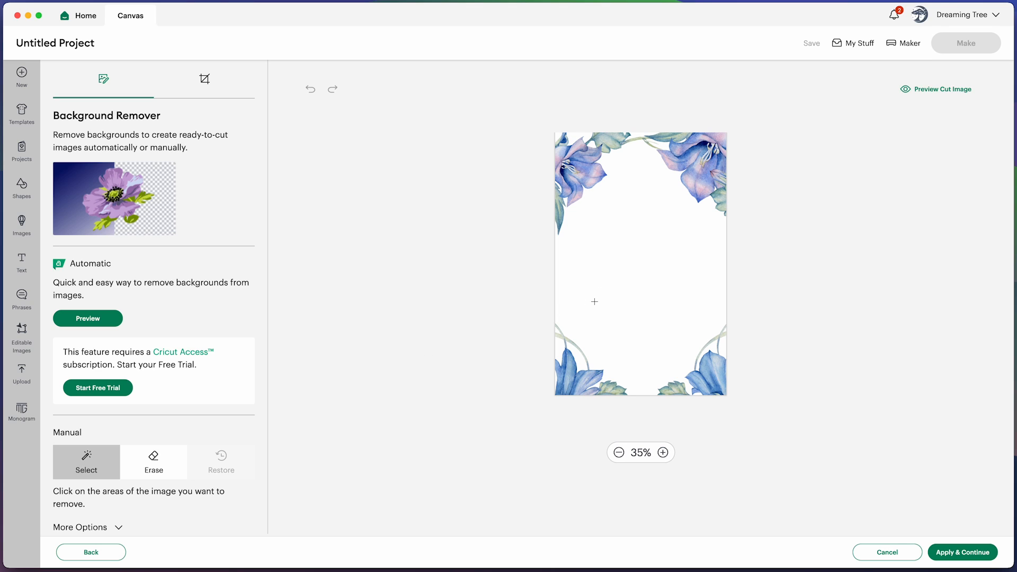
pyautogui.click(593, 302)
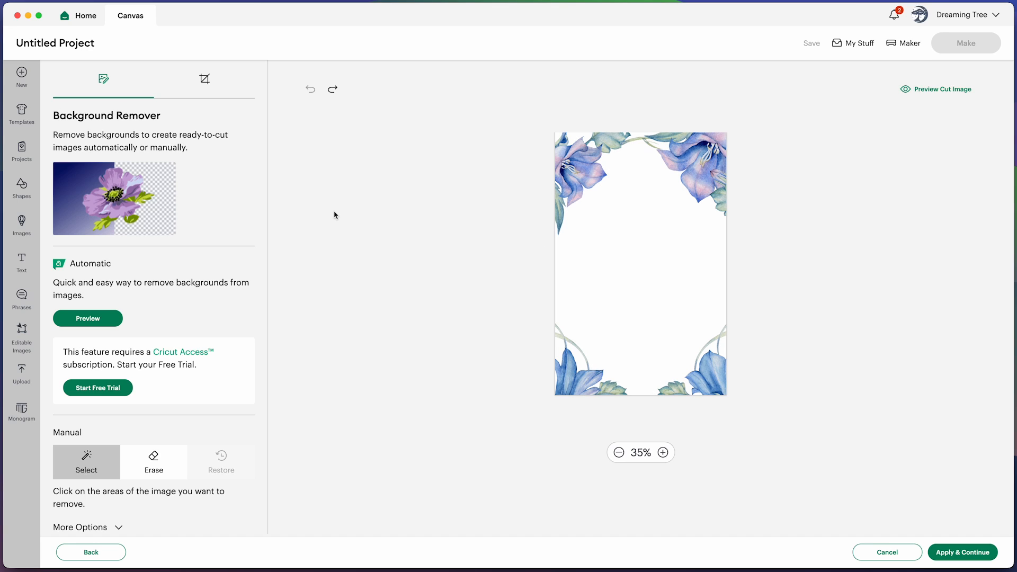
pyautogui.moveTo(174, 299)
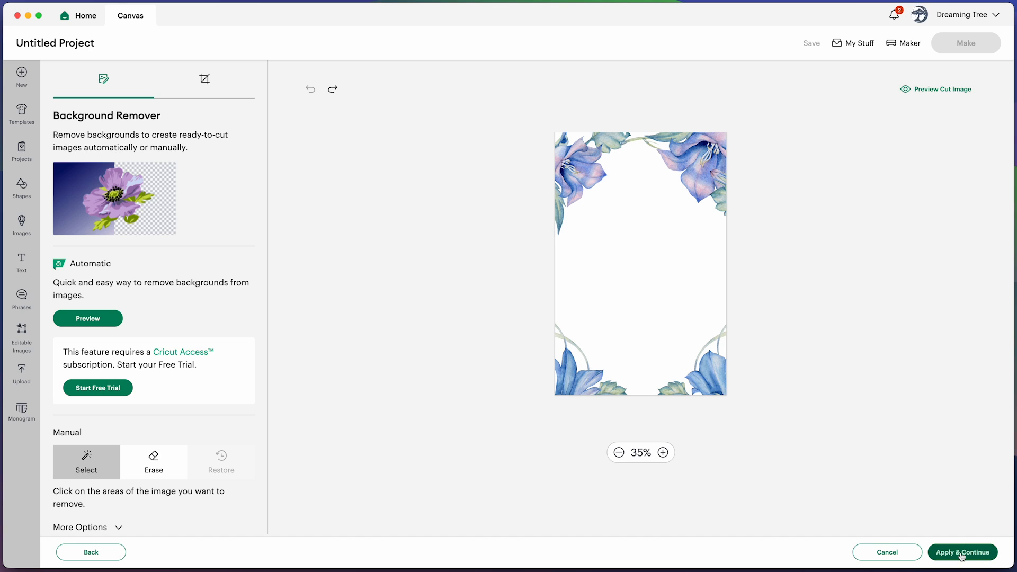
# Save the floral frame as a Print Then Cut upload and add it to the canvas.
pyautogui.click(962, 552)
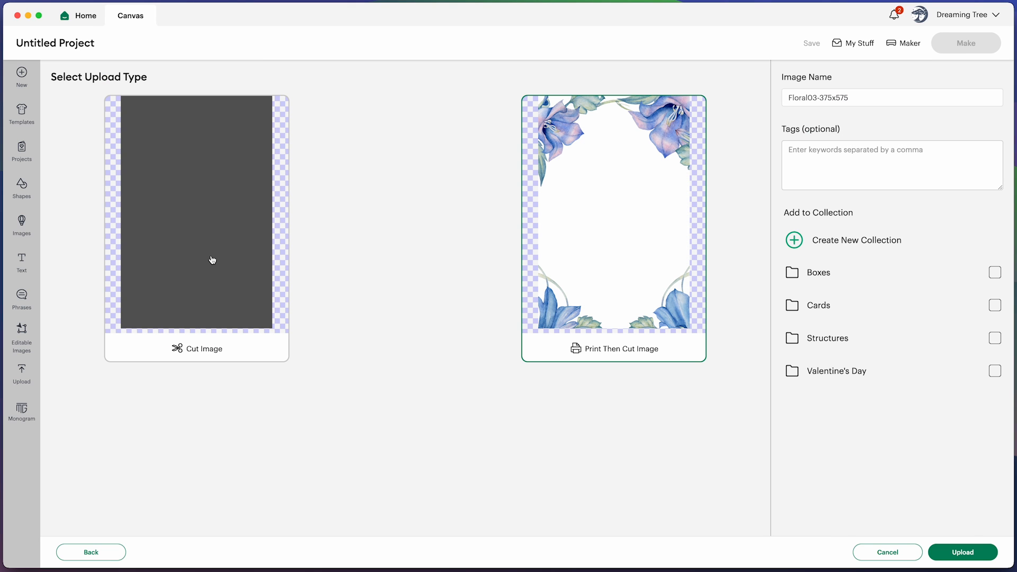
pyautogui.moveTo(600, 312)
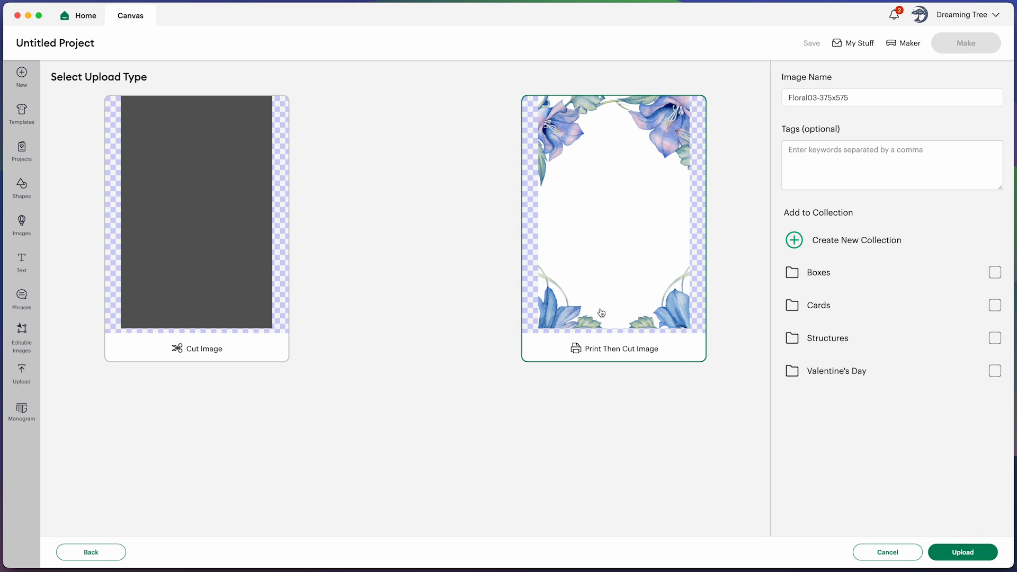
pyautogui.moveTo(207, 302)
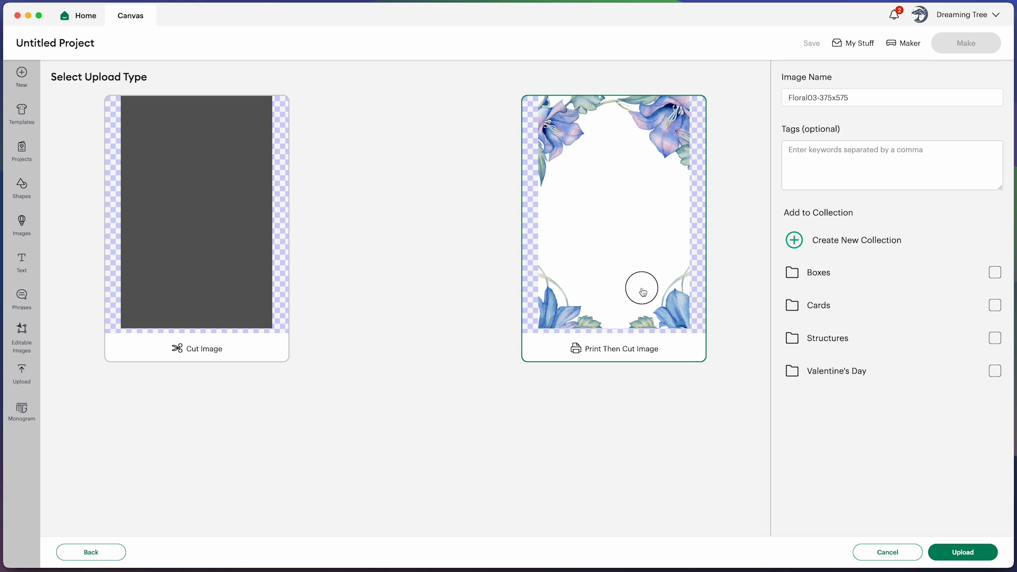
pyautogui.click(963, 552)
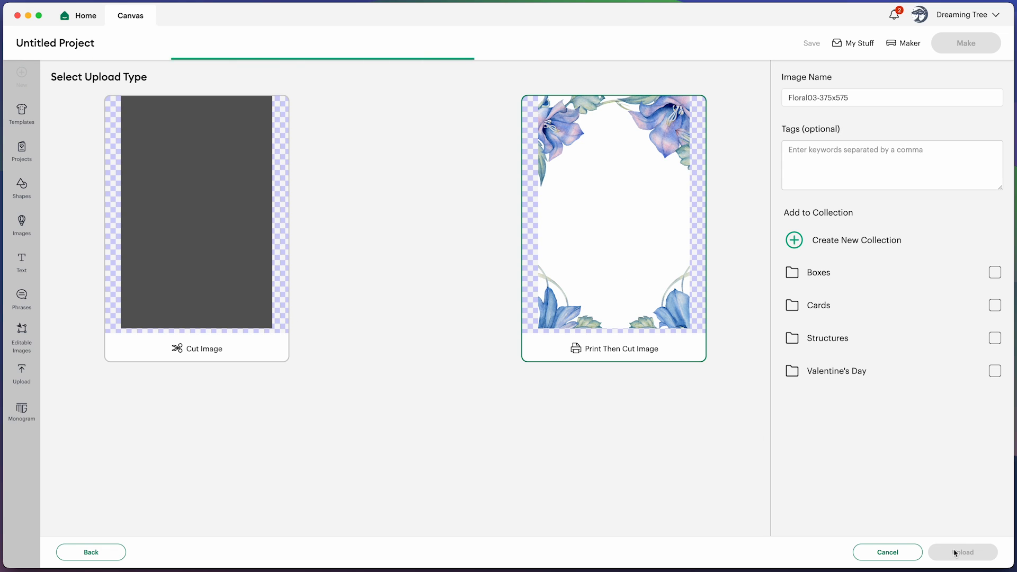
pyautogui.click(962, 552)
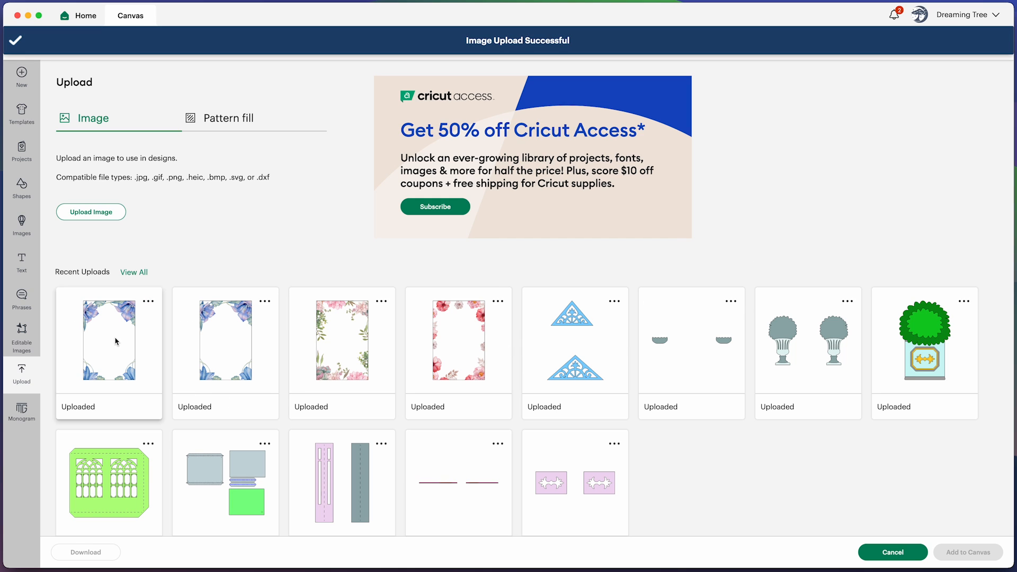
pyautogui.click(108, 340)
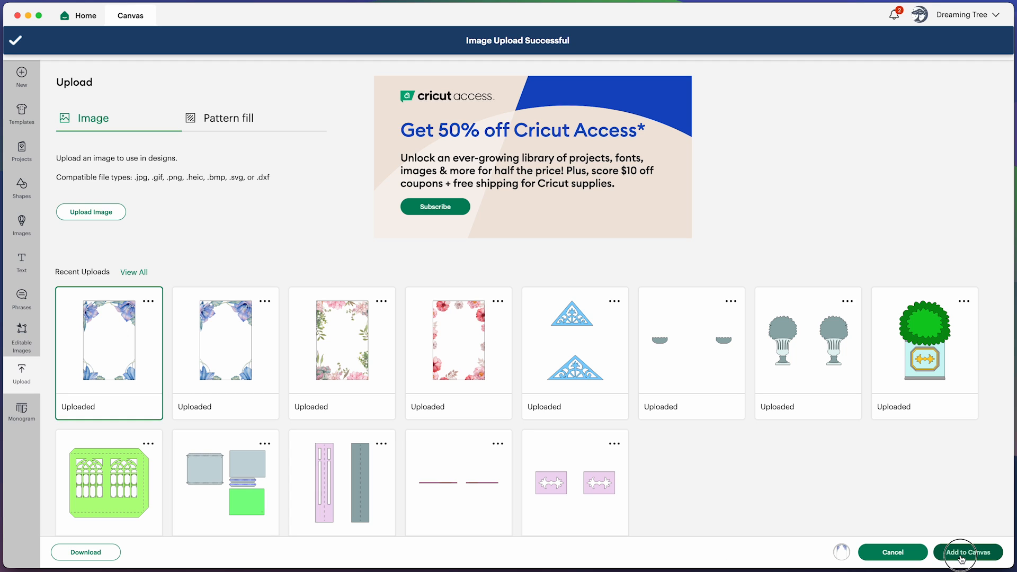
pyautogui.click(970, 551)
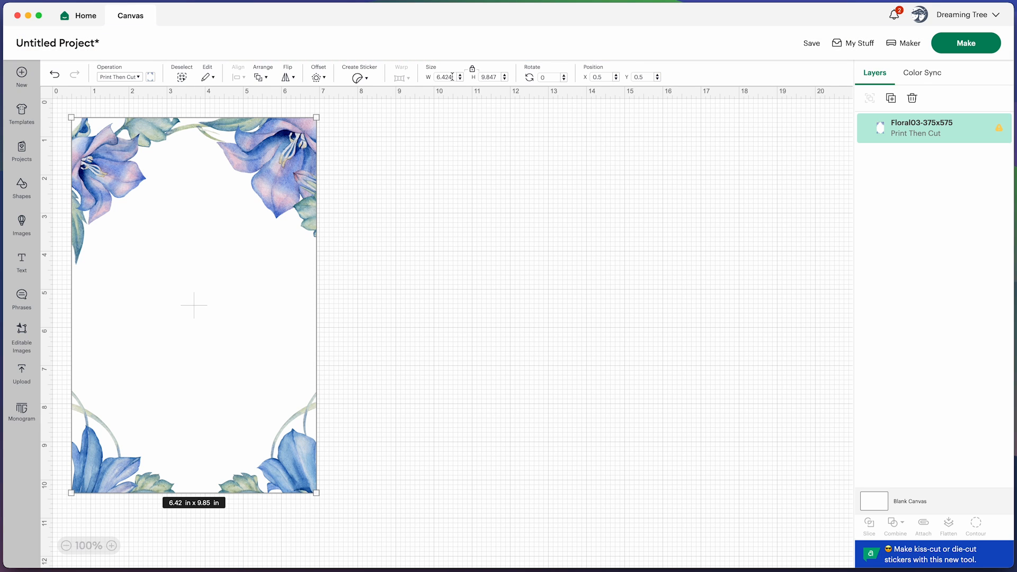
pyautogui.moveTo(663, 173)
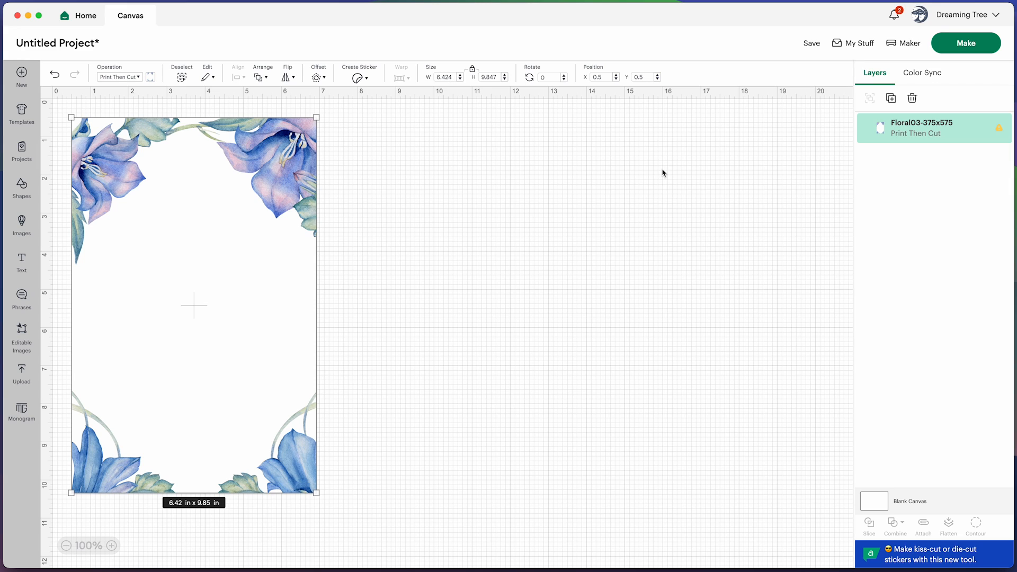
pyautogui.moveTo(913, 132)
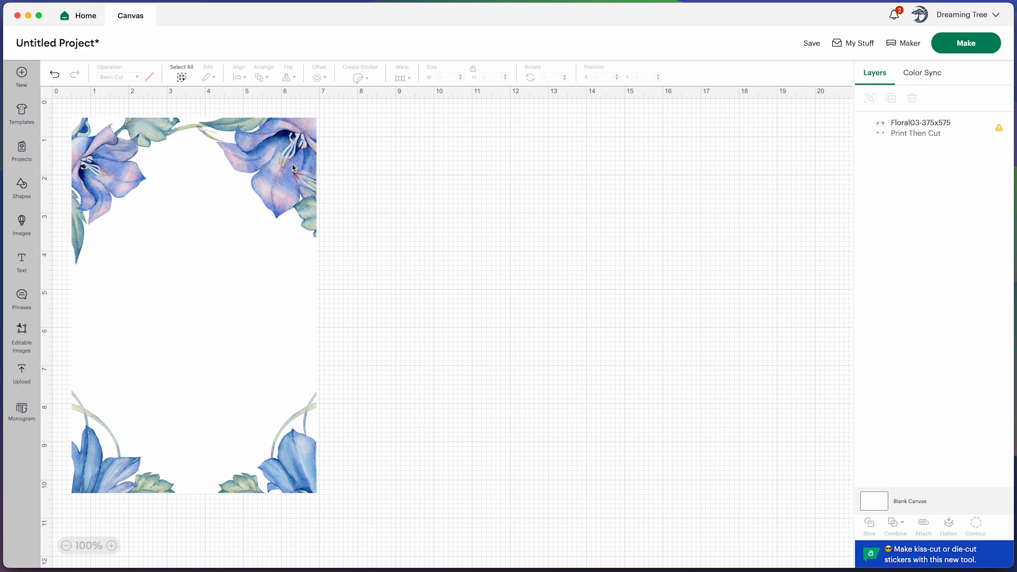
# Set the Floral03 image width to 3.75 in, making it 3.75 x 5.75, then reselect it.
pyautogui.click(193, 292)
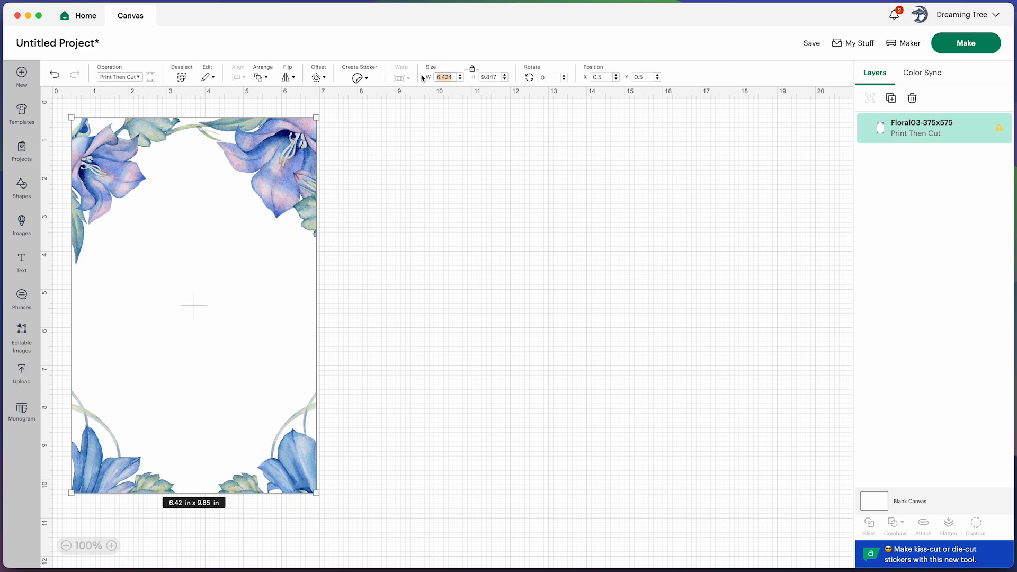
pyautogui.write('3.75')
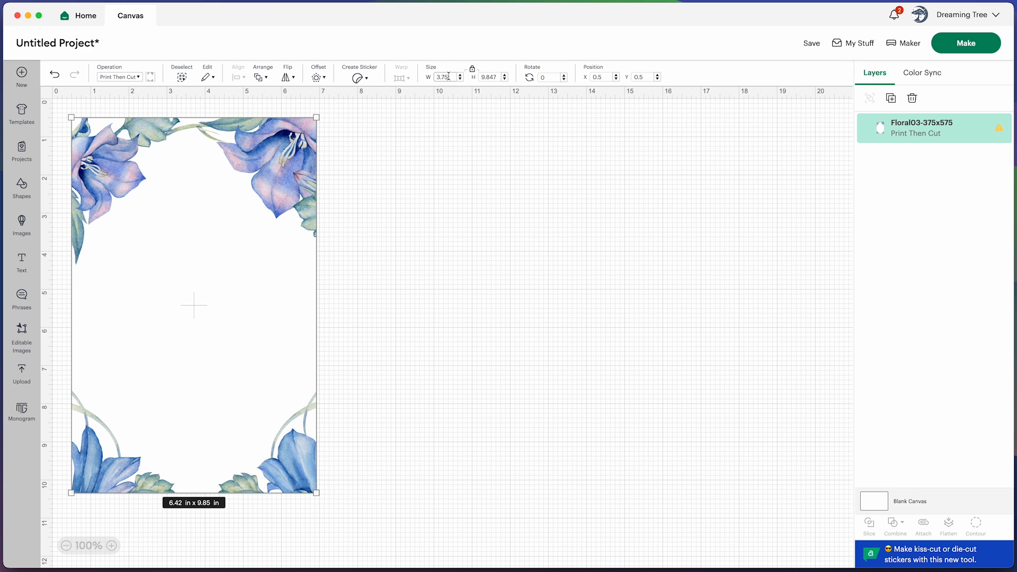
pyautogui.moveTo(473, 73)
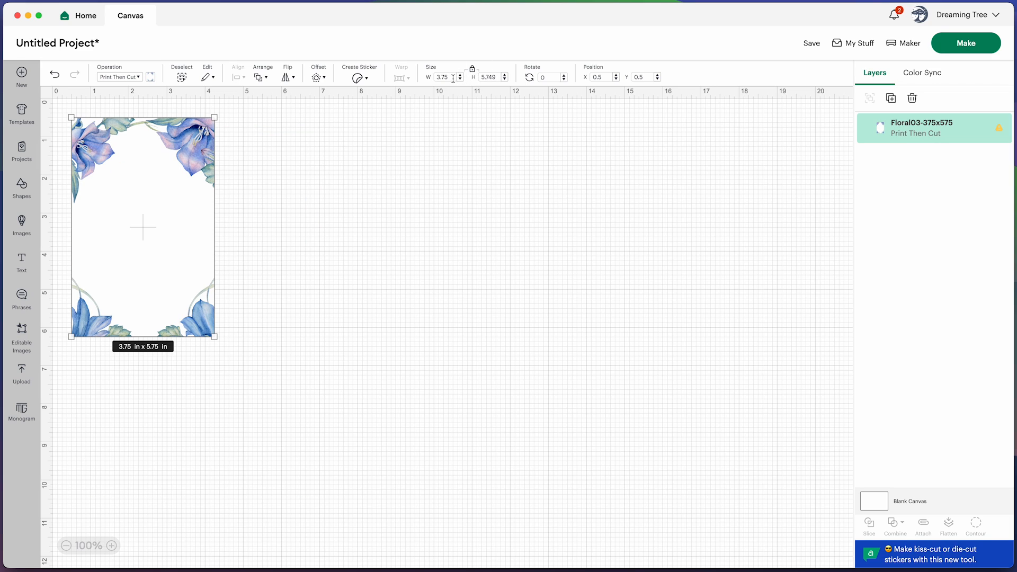
pyautogui.click(443, 76)
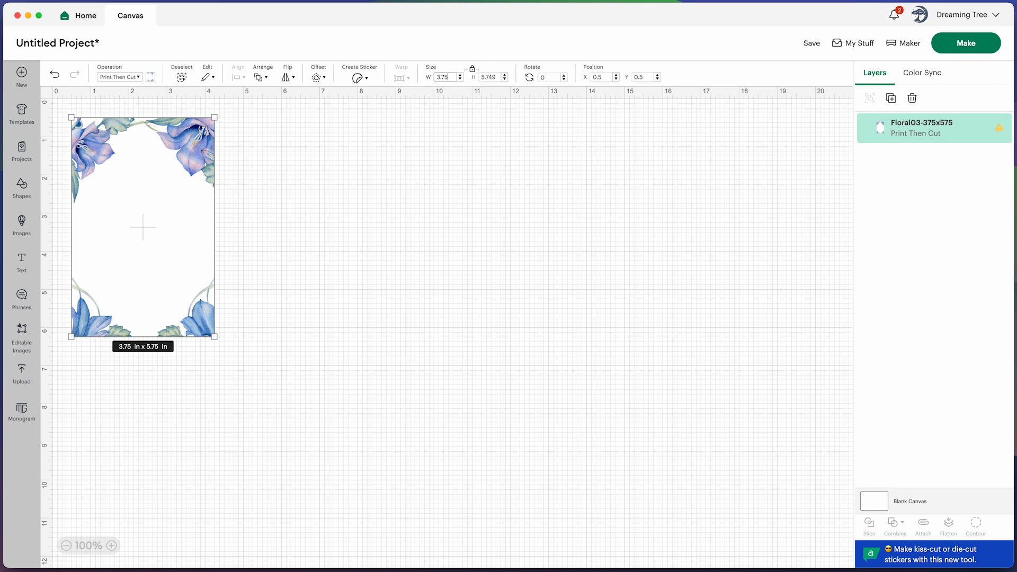
pyautogui.click(488, 76)
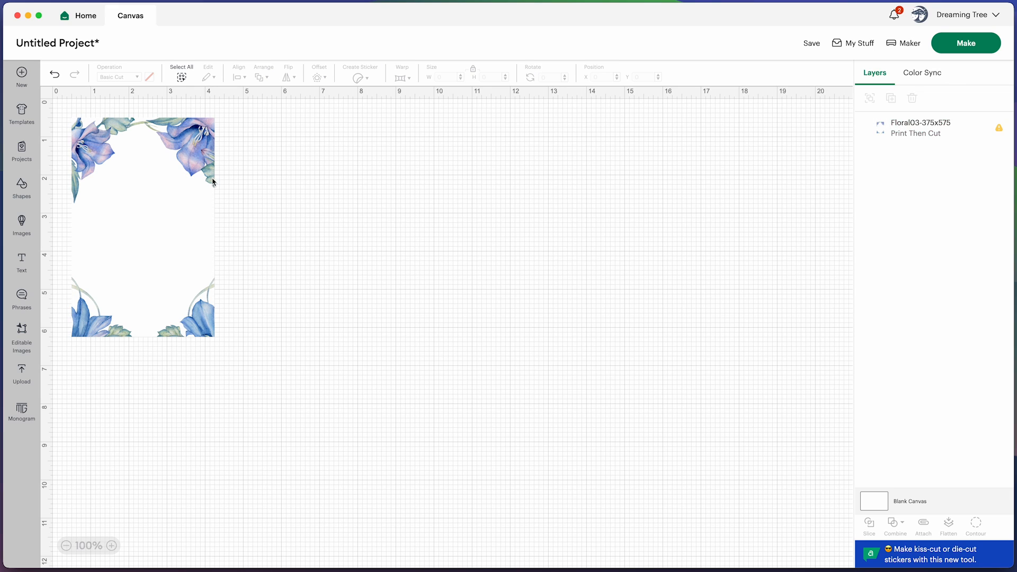
pyautogui.click(142, 181)
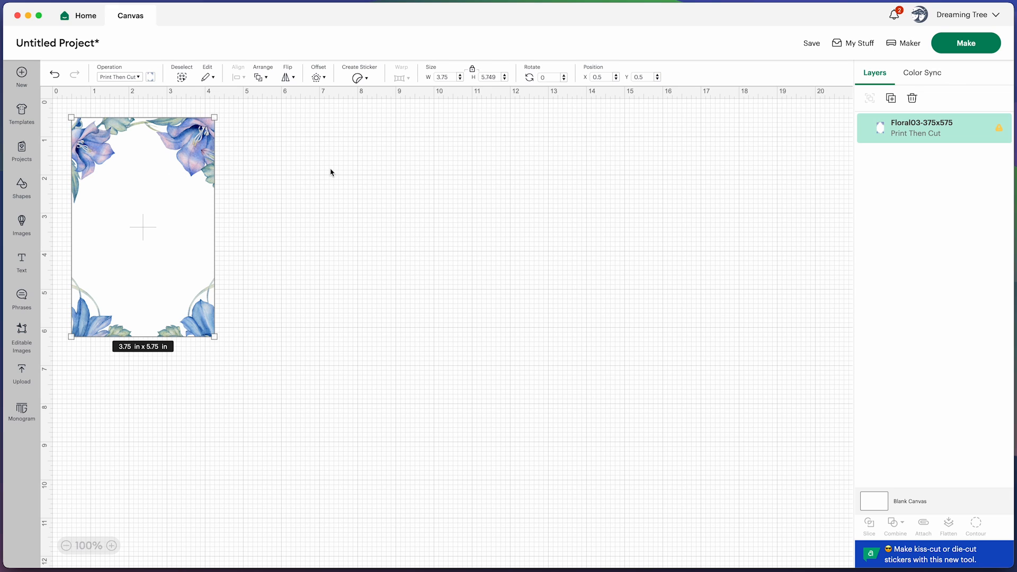
# Upload Floral02-475x675.png from Floral Inserts > Resize files to 4.75x6.75 as Print Then Cut.
pyautogui.click(22, 372)
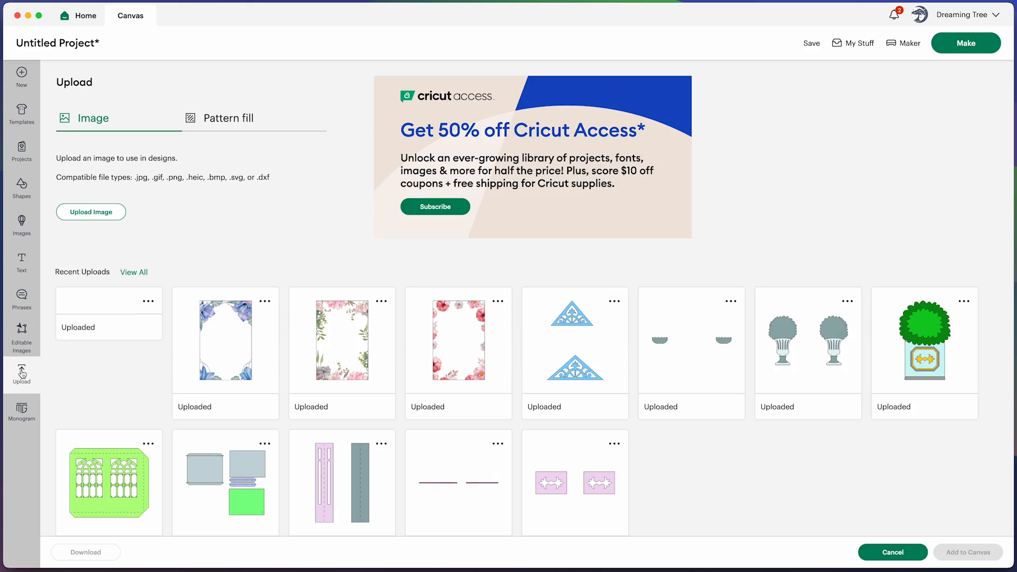
pyautogui.click(90, 212)
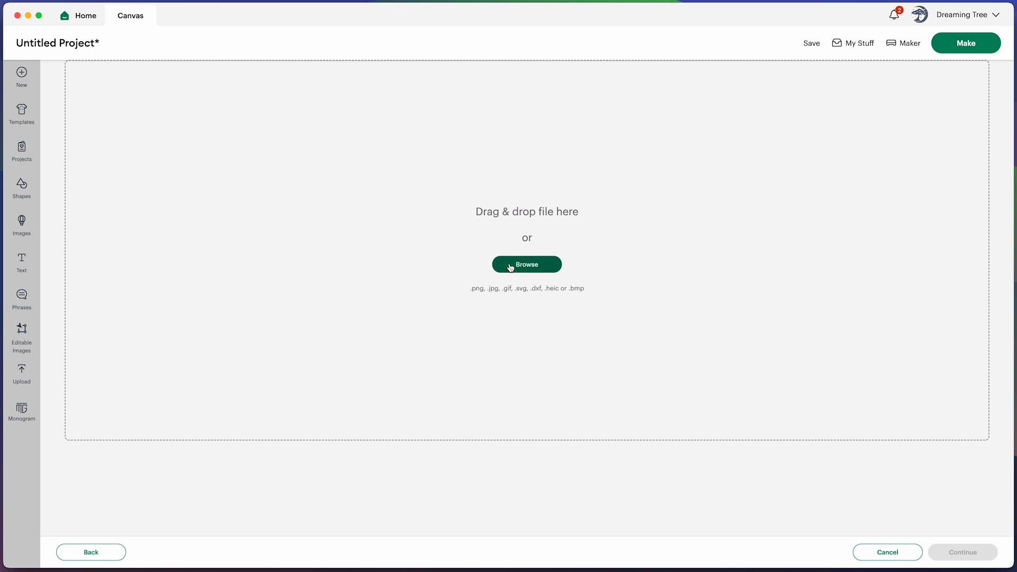
pyautogui.click(526, 263)
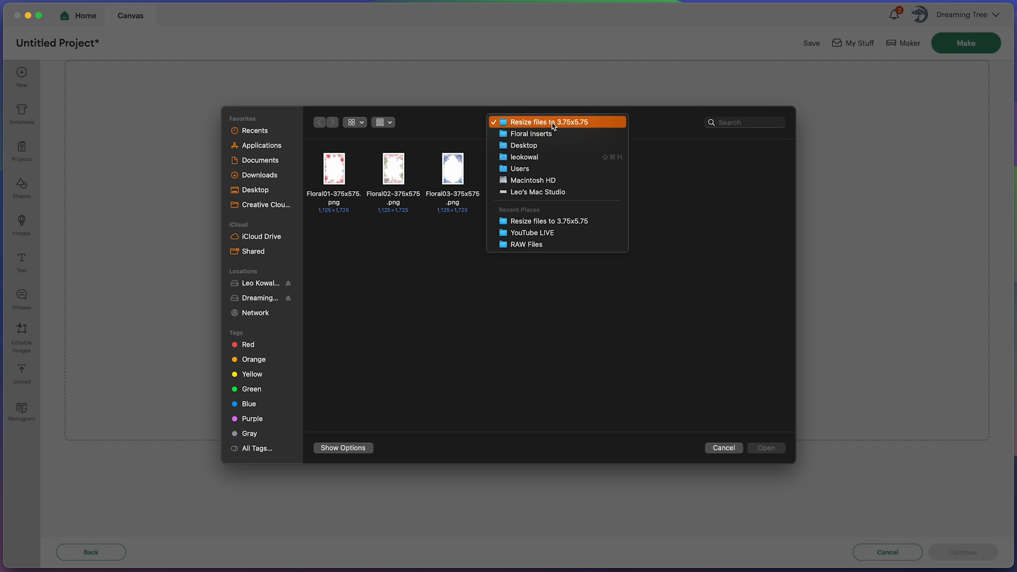
pyautogui.click(529, 134)
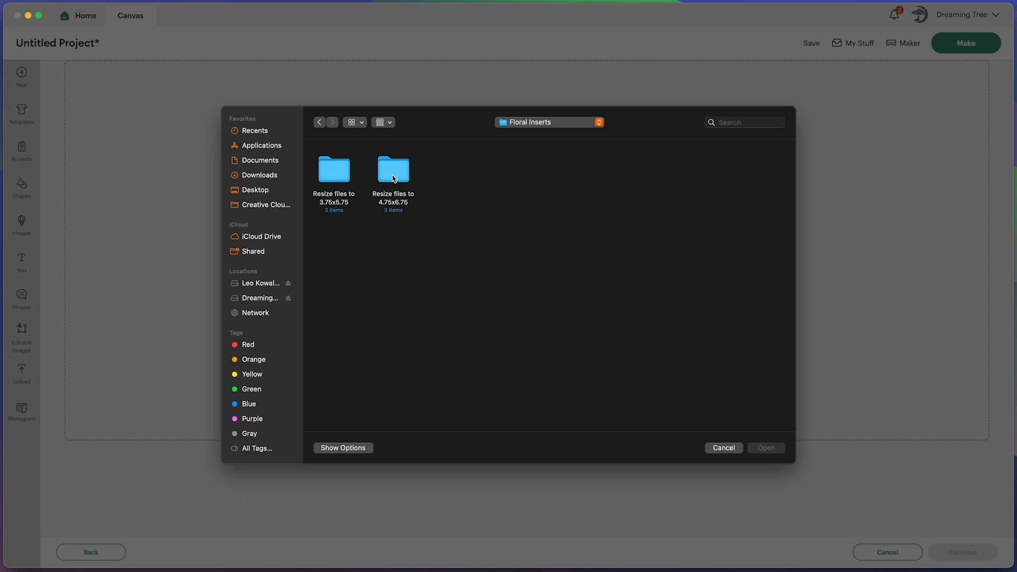
pyautogui.doubleClick(392, 168)
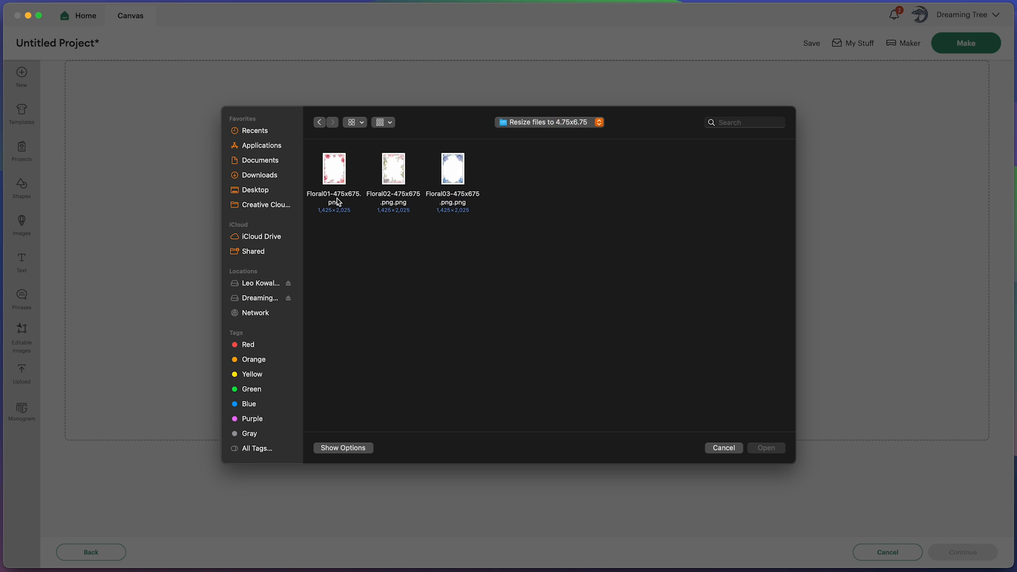
pyautogui.moveTo(354, 201)
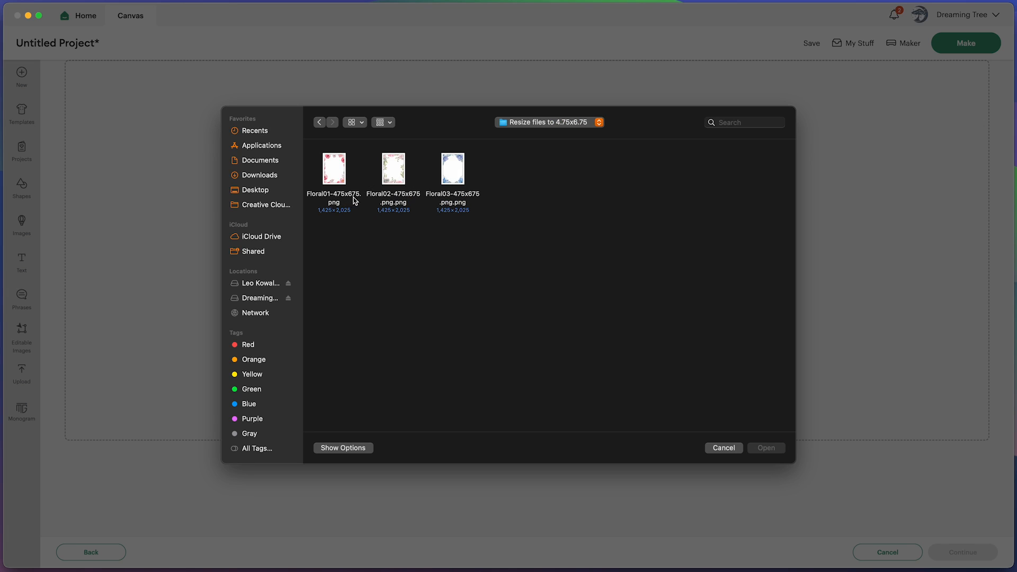
pyautogui.moveTo(343, 198)
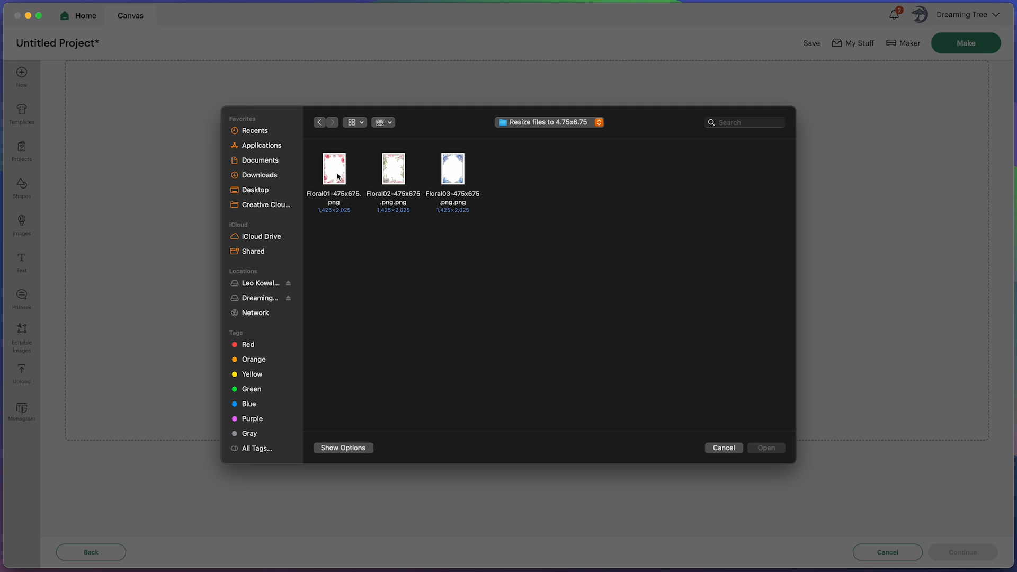
pyautogui.click(393, 169)
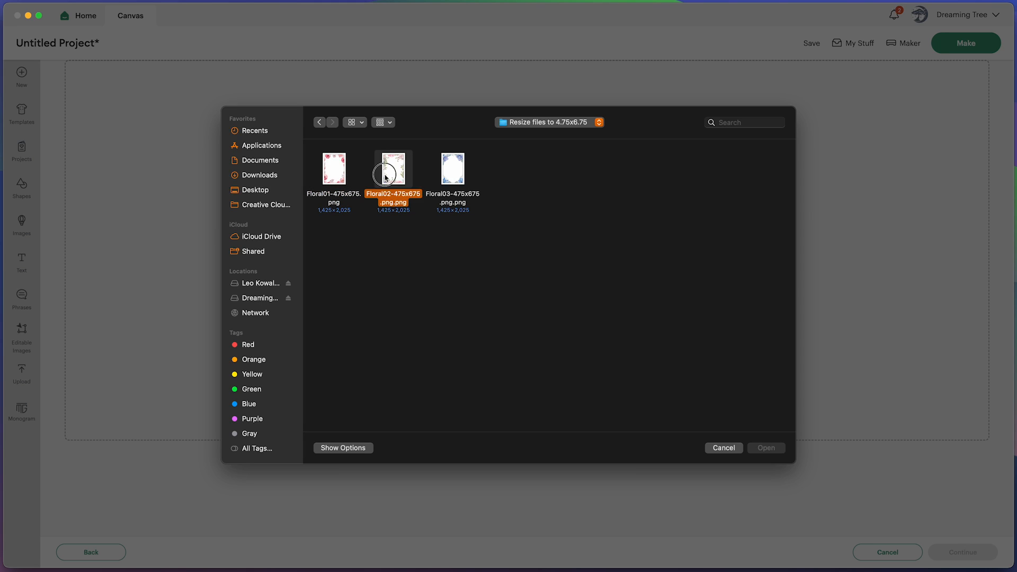
pyautogui.doubleClick(392, 168)
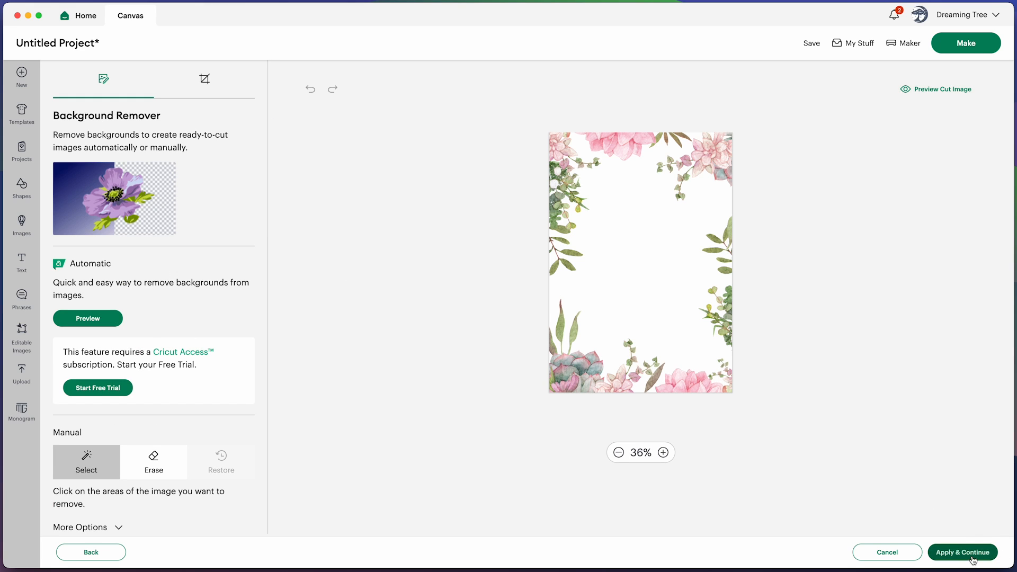
pyautogui.click(962, 552)
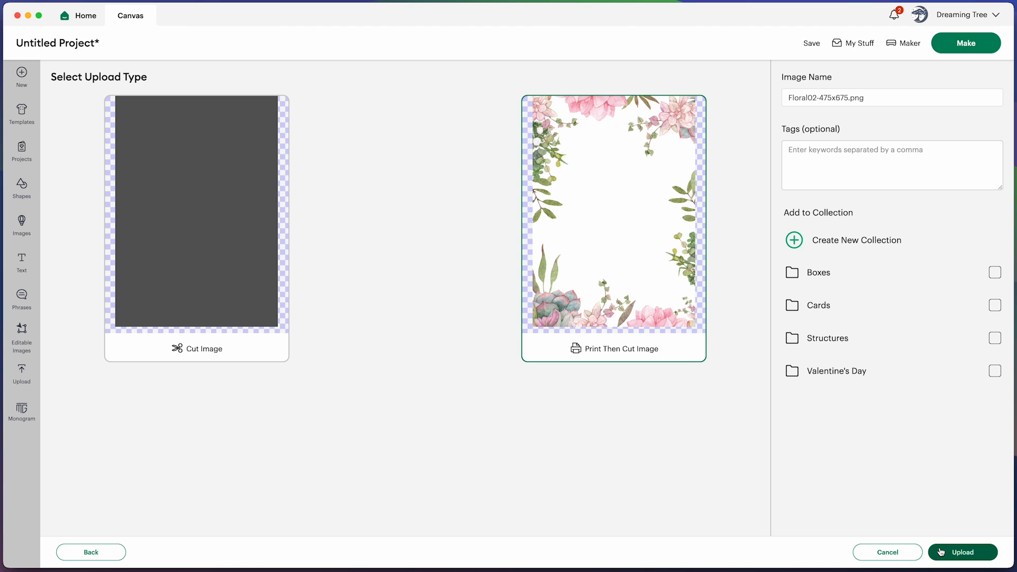
pyautogui.click(962, 552)
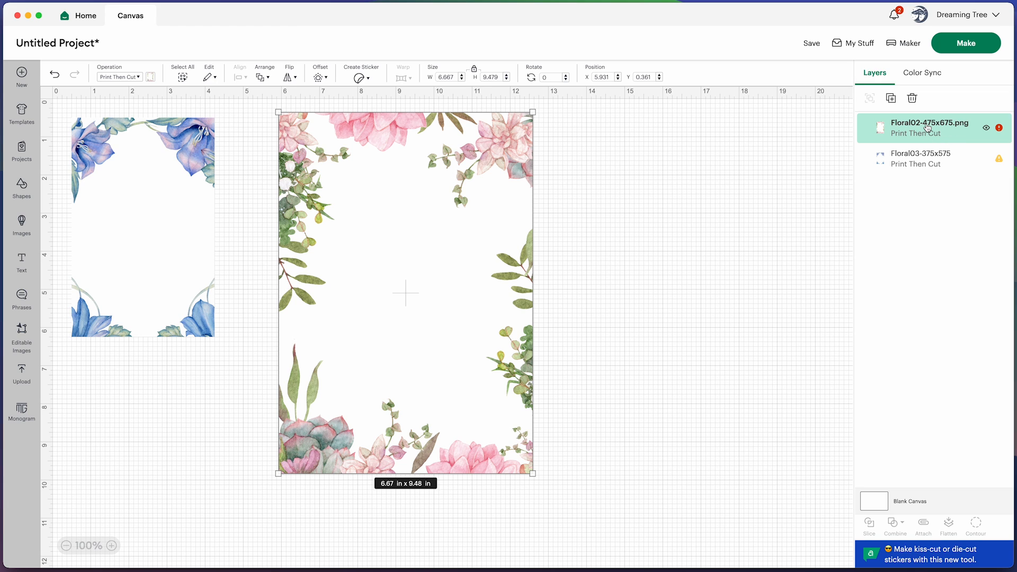
pyautogui.moveTo(926, 129)
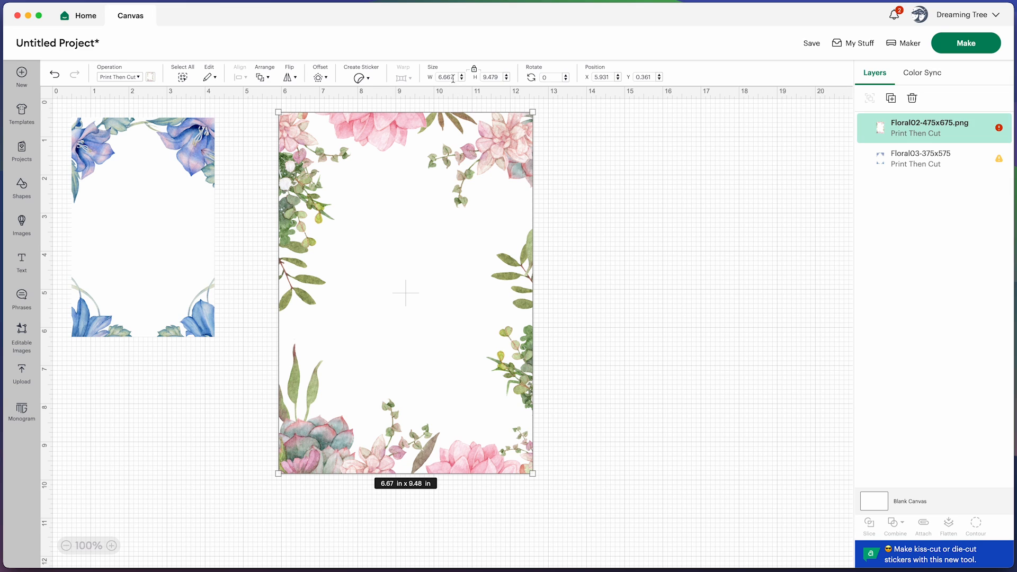
# Enter a 4.75 in width so the Floral02 image becomes 4.75 x 6.75.
pyautogui.write('4.75')
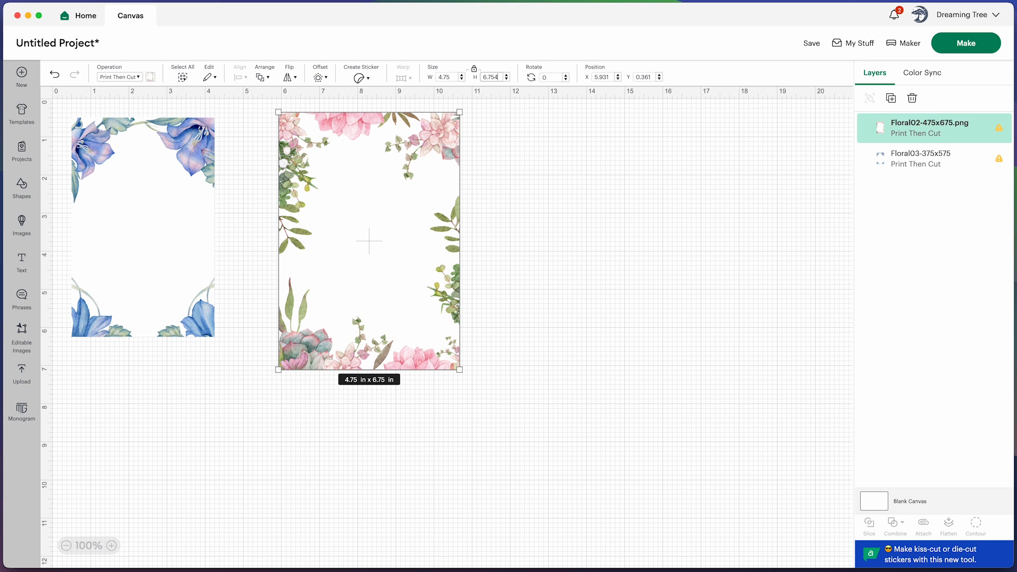
pyautogui.click(492, 77)
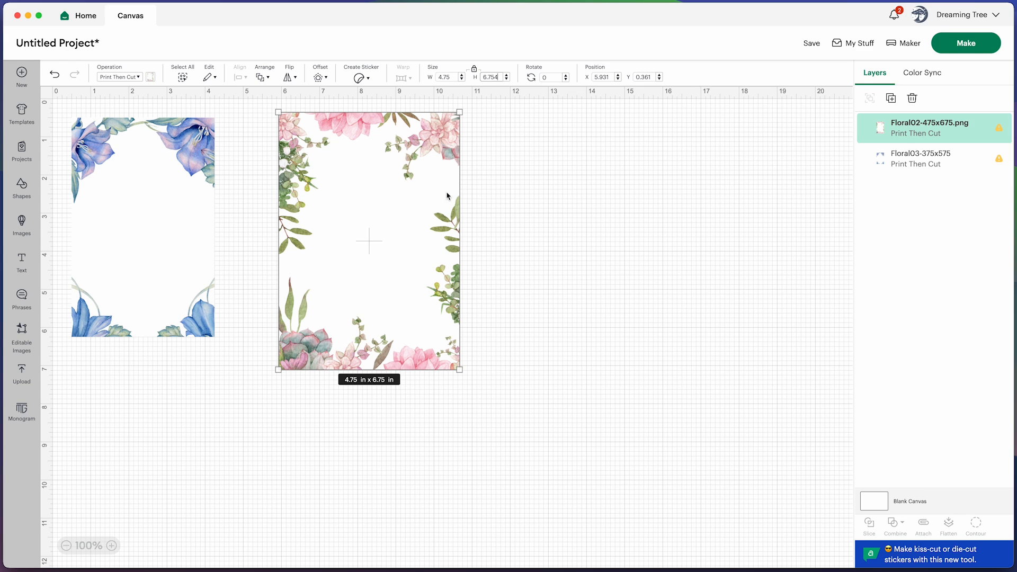
pyautogui.moveTo(348, 386)
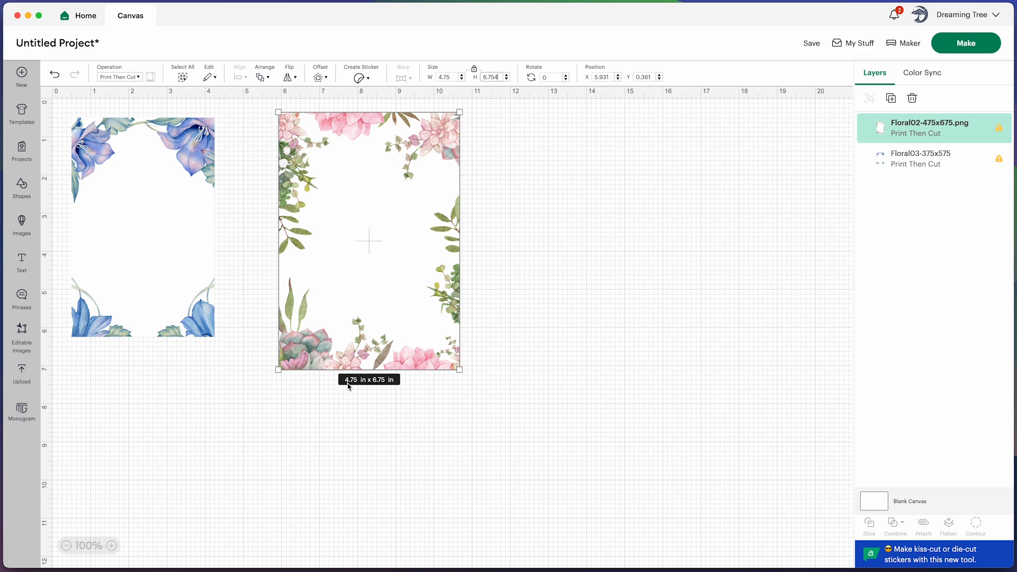
pyautogui.moveTo(379, 384)
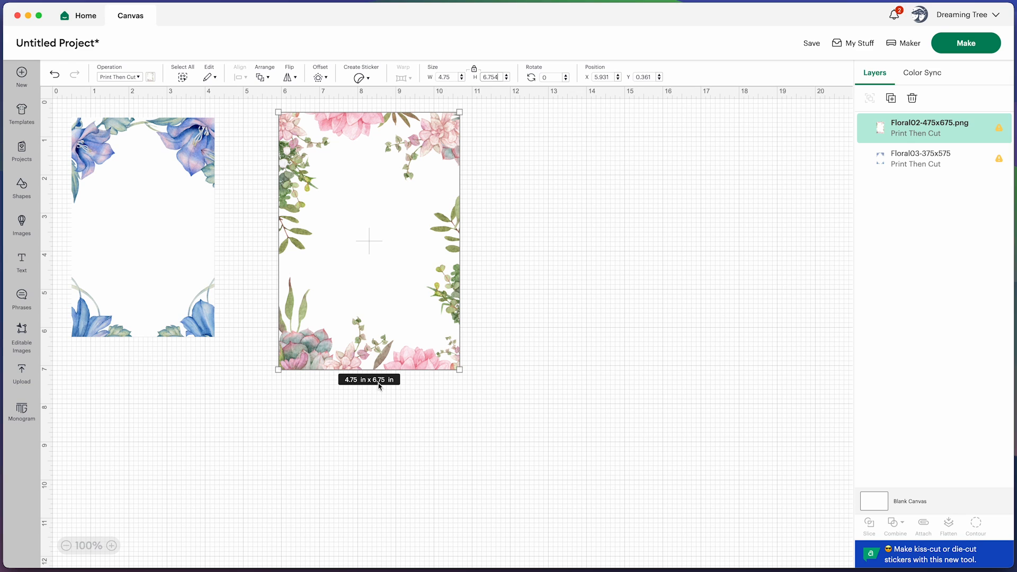
pyautogui.moveTo(412, 237)
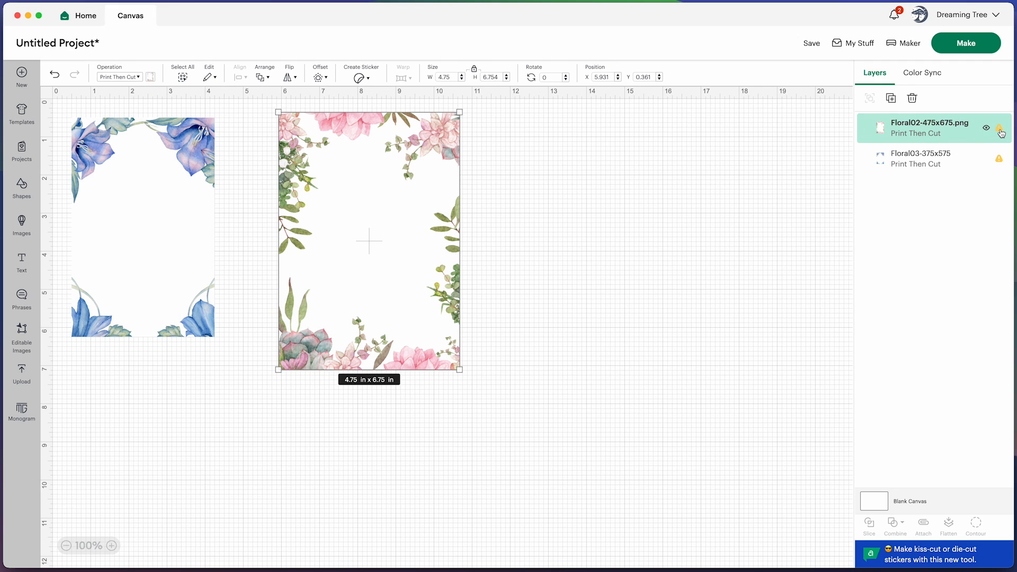
pyautogui.moveTo(1000, 129)
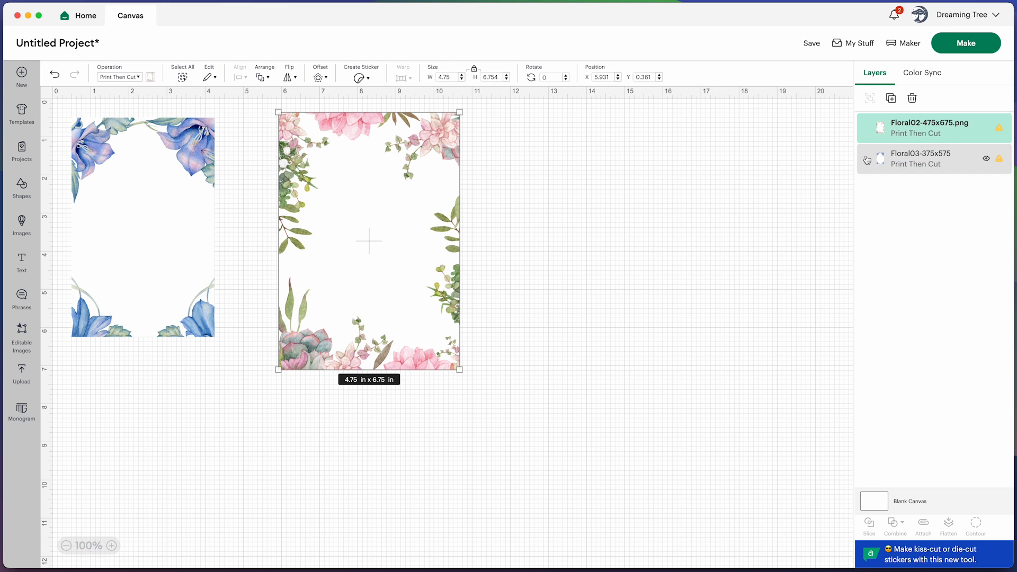
# Hide the blue border, add Happy Birthday text, then shrink and centre it on the card.
pyautogui.click(986, 159)
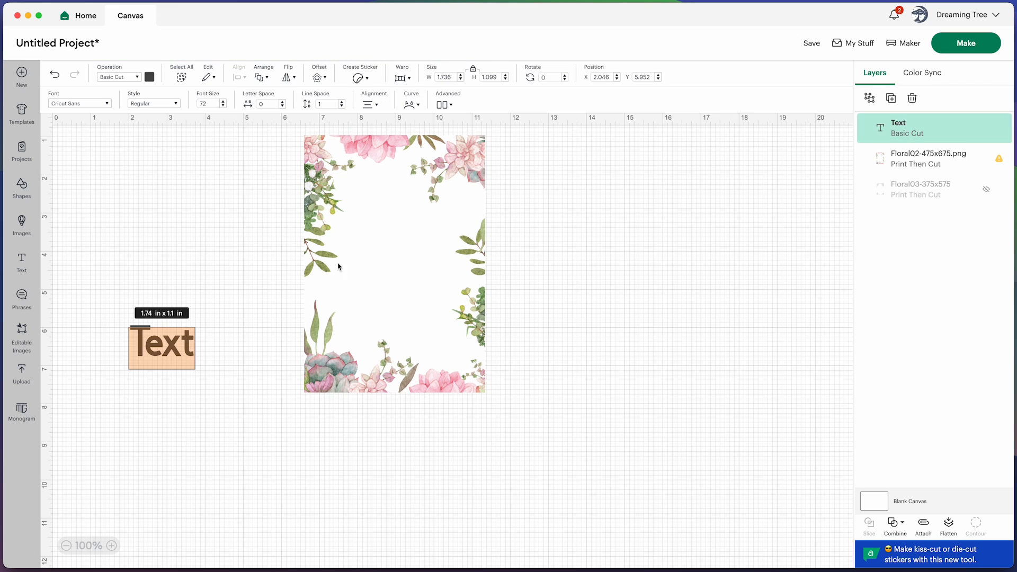
pyautogui.write('Happy Birthday')
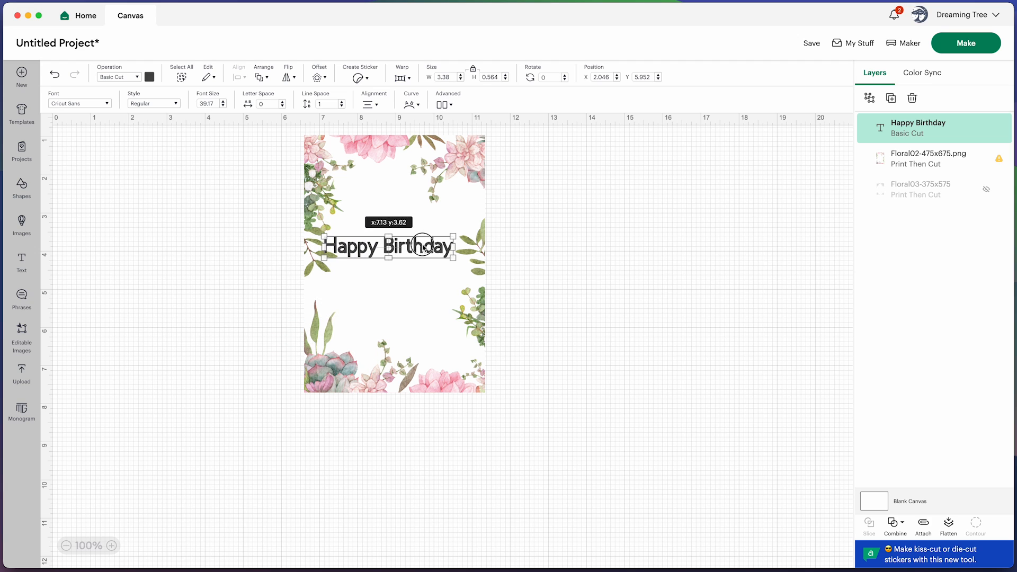
pyautogui.moveTo(454, 246); pyautogui.dragTo(427, 247)
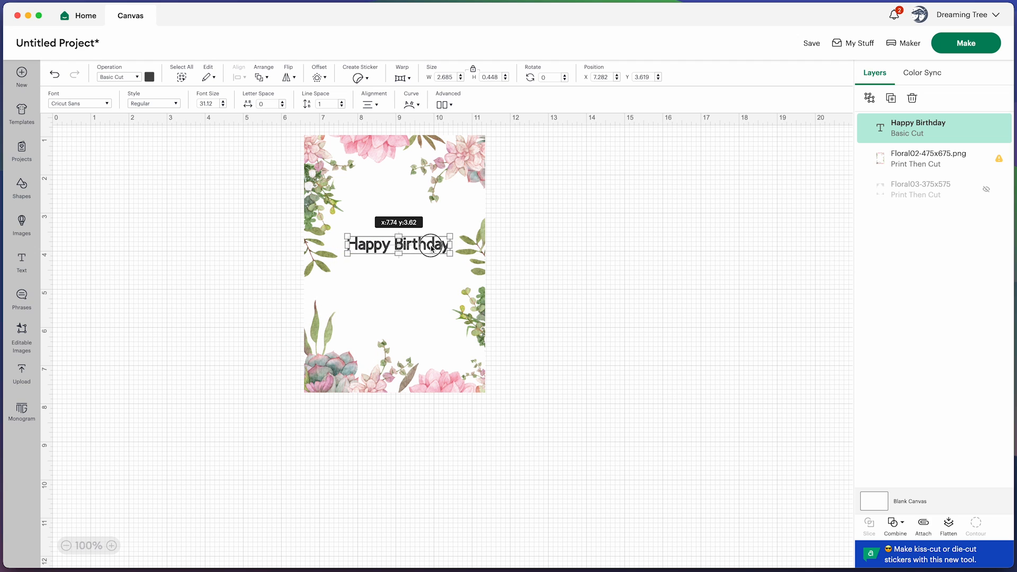
pyautogui.moveTo(428, 245); pyautogui.dragTo(425, 232)
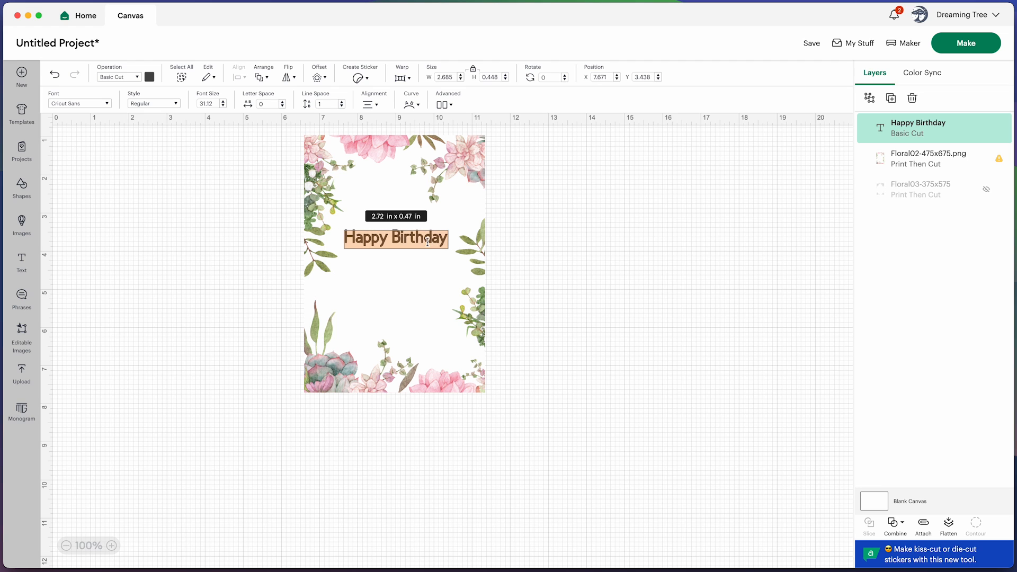
# Change the Happy Birthday text to the Savoye LET system font.
pyautogui.click(79, 103)
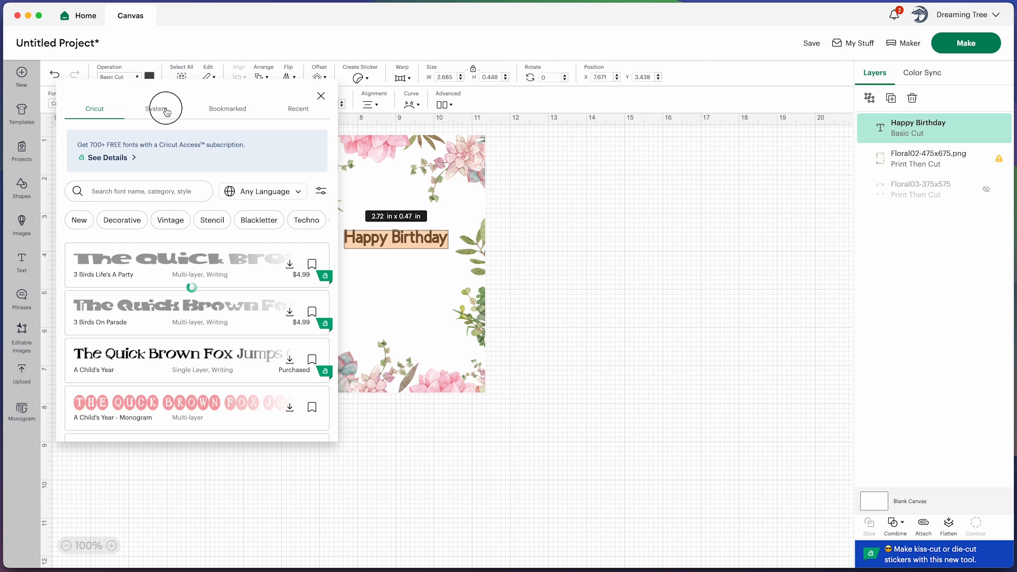
pyautogui.click(155, 108)
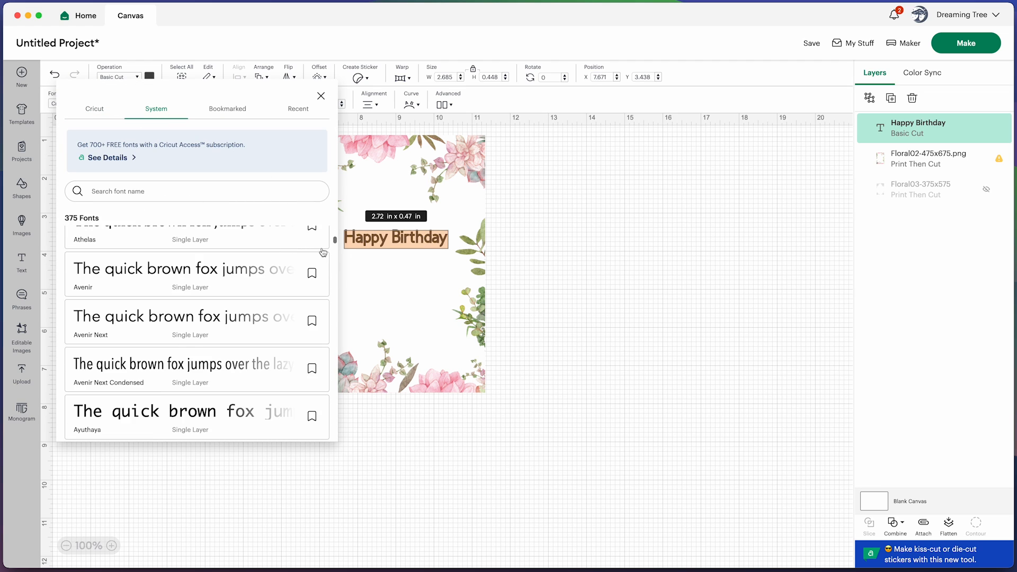
pyautogui.scroll(-3)
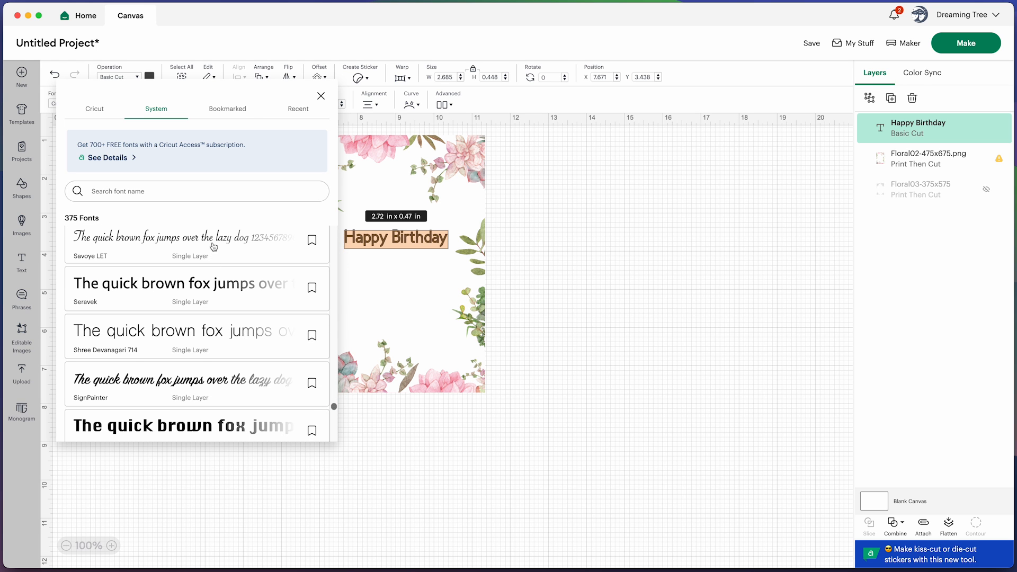
pyautogui.click(162, 238)
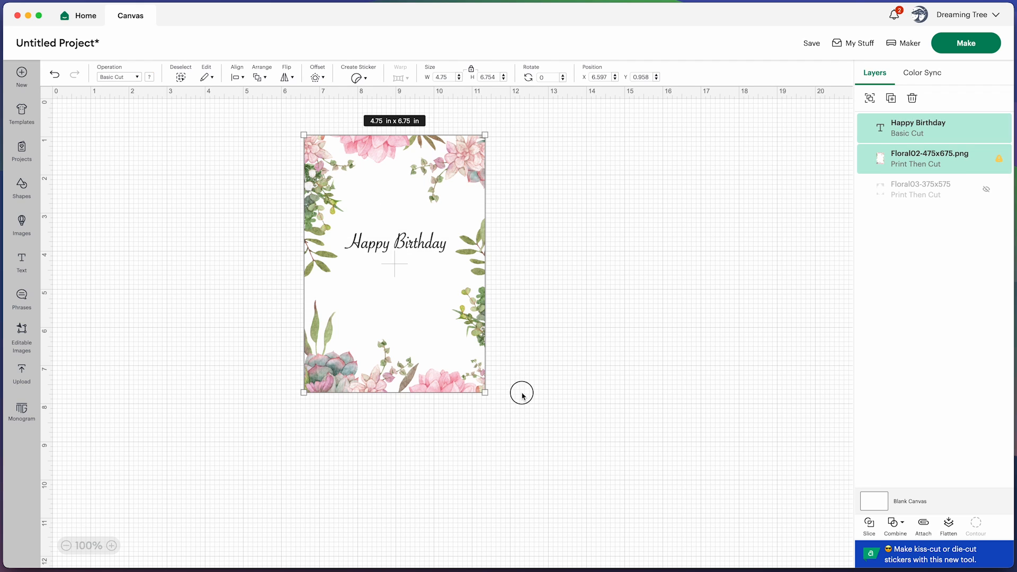
pyautogui.moveTo(404, 184)
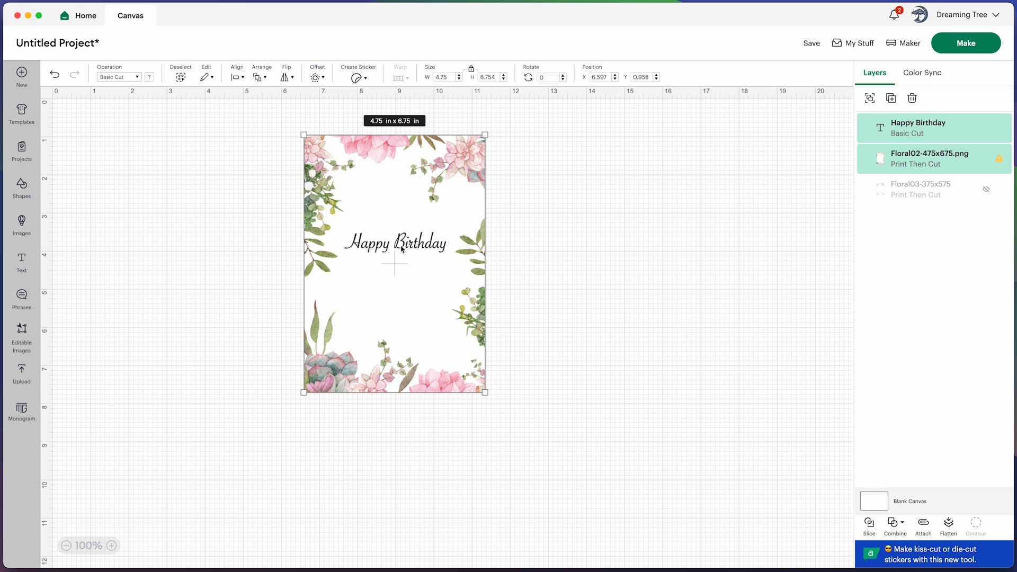
# Flatten the Savoye LET Happy Birthday text onto the pink Floral02 border.
pyautogui.click(948, 525)
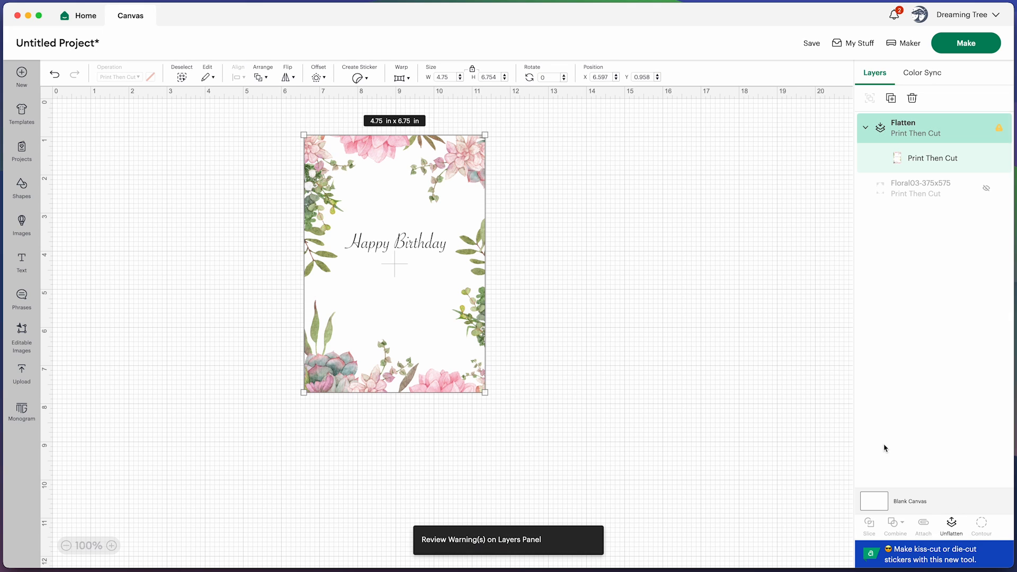
pyautogui.moveTo(464, 176)
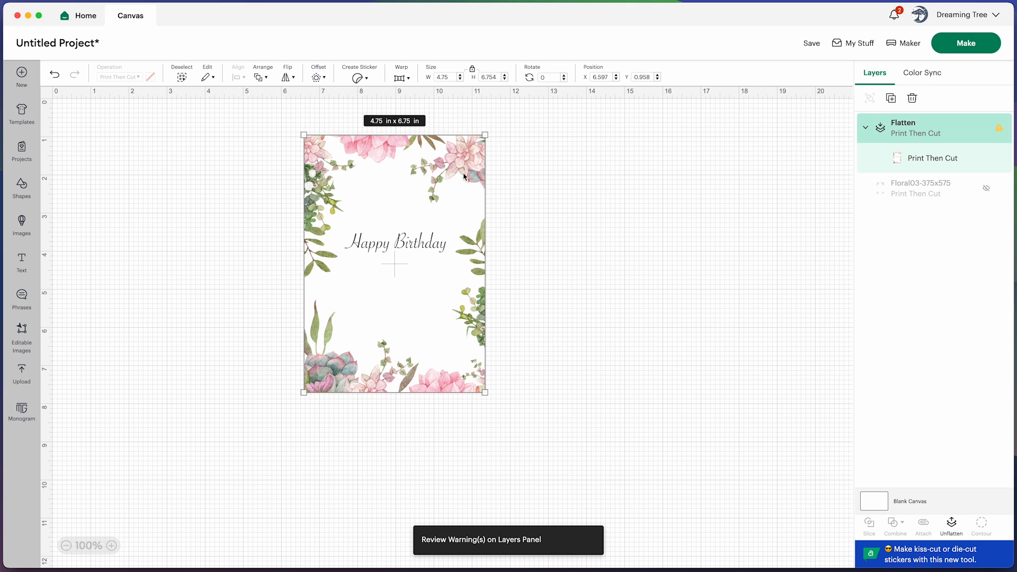
pyautogui.moveTo(415, 225)
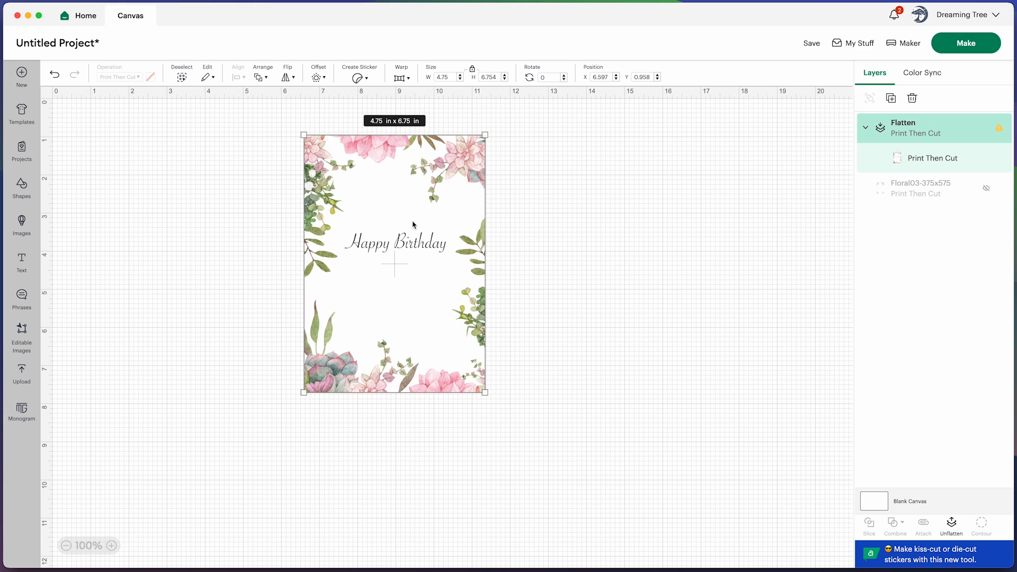
pyautogui.moveTo(413, 235)
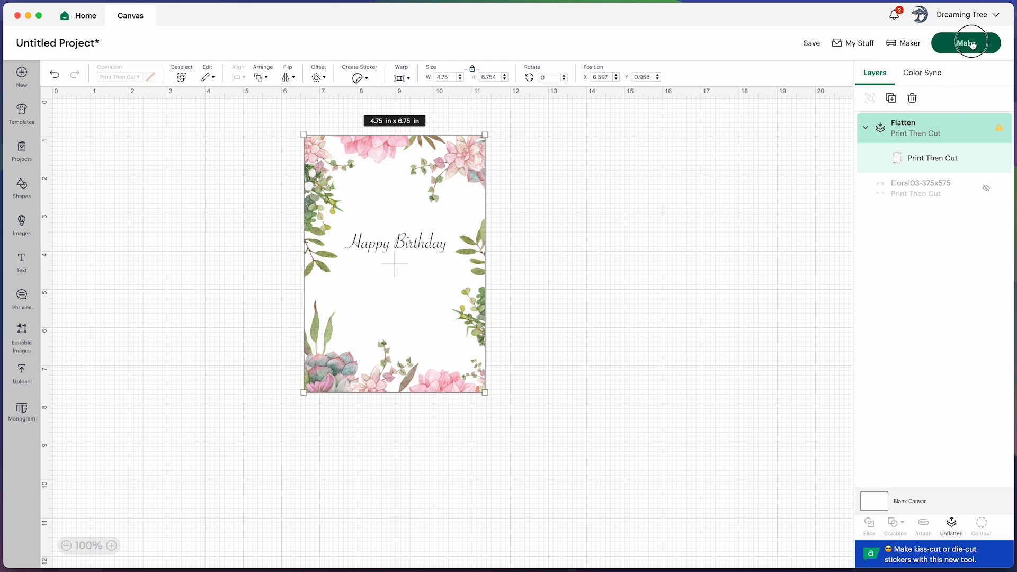
# Send the card to Make and set the material size to 8.5 x 11 in (Letter).
pyautogui.click(966, 43)
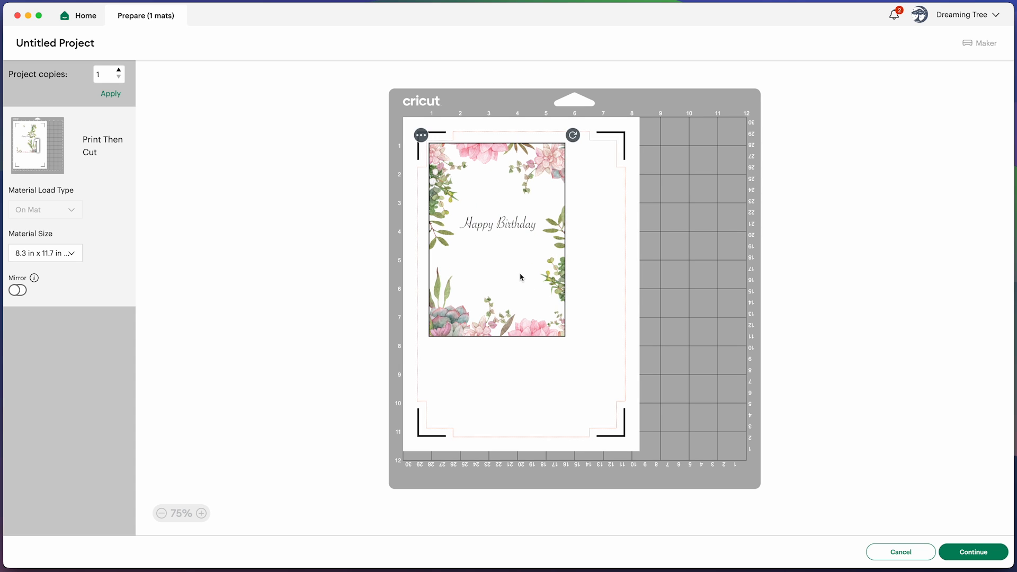
pyautogui.moveTo(505, 282)
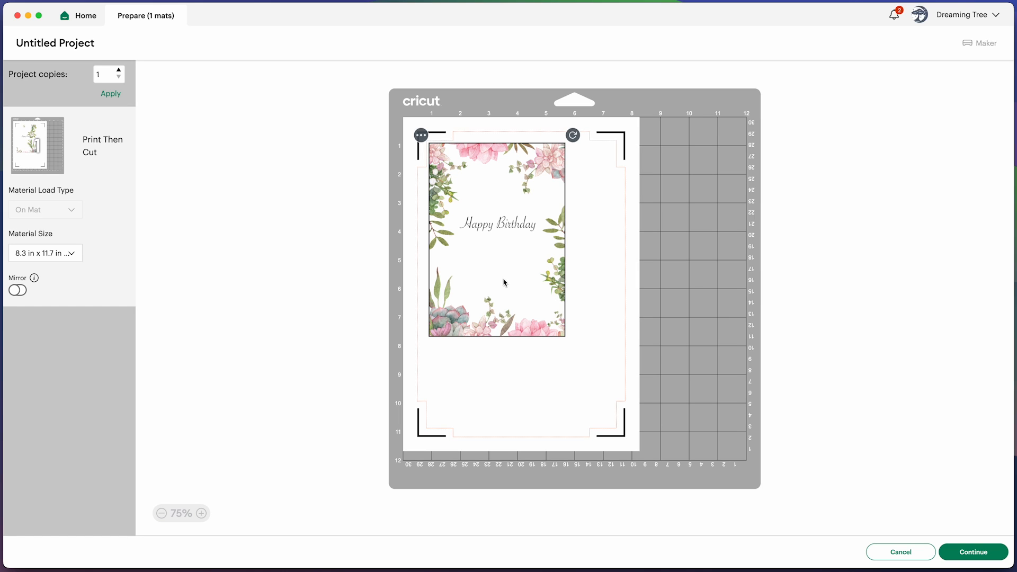
pyautogui.click(44, 253)
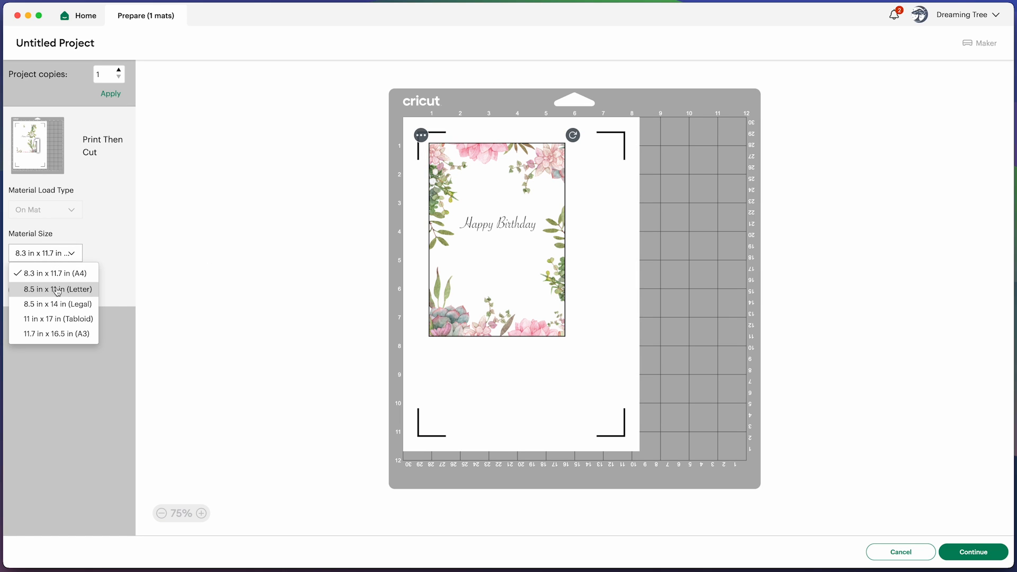
pyautogui.moveTo(58, 293)
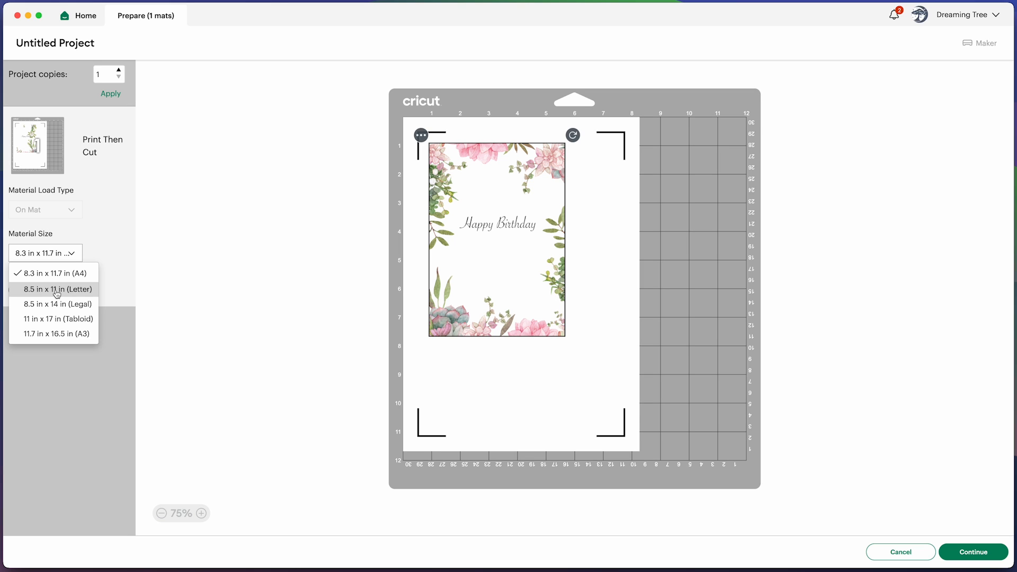
pyautogui.click(58, 289)
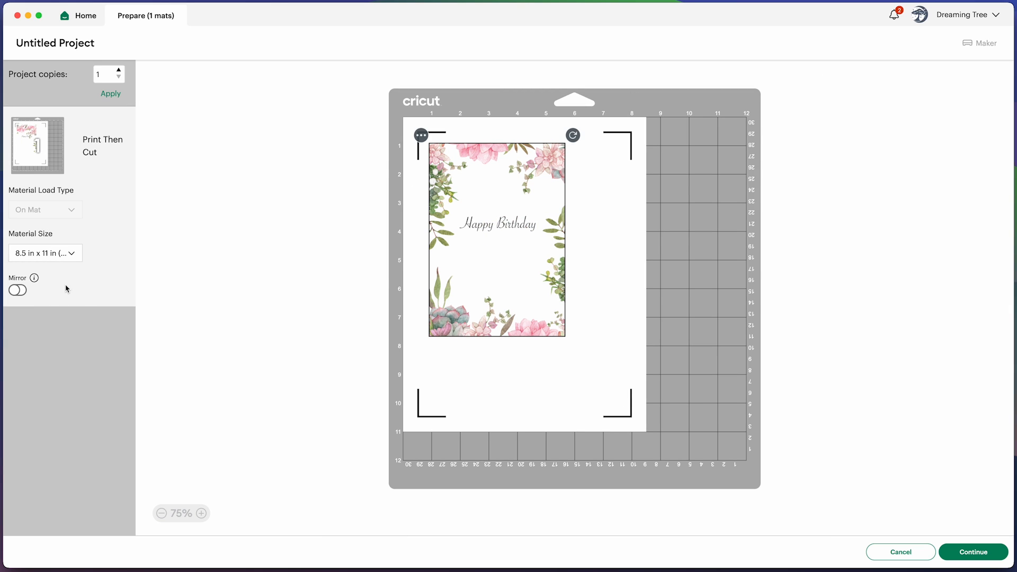
pyautogui.moveTo(829, 514)
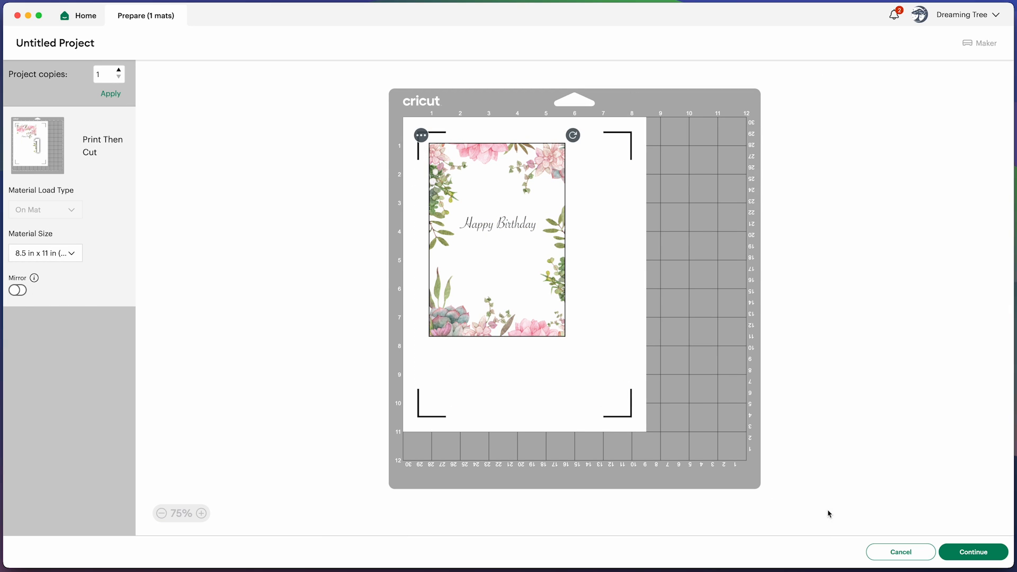
# Print the card on the EPSON ET-2760 with bleed off and the system dialog enabled.
pyautogui.click(972, 551)
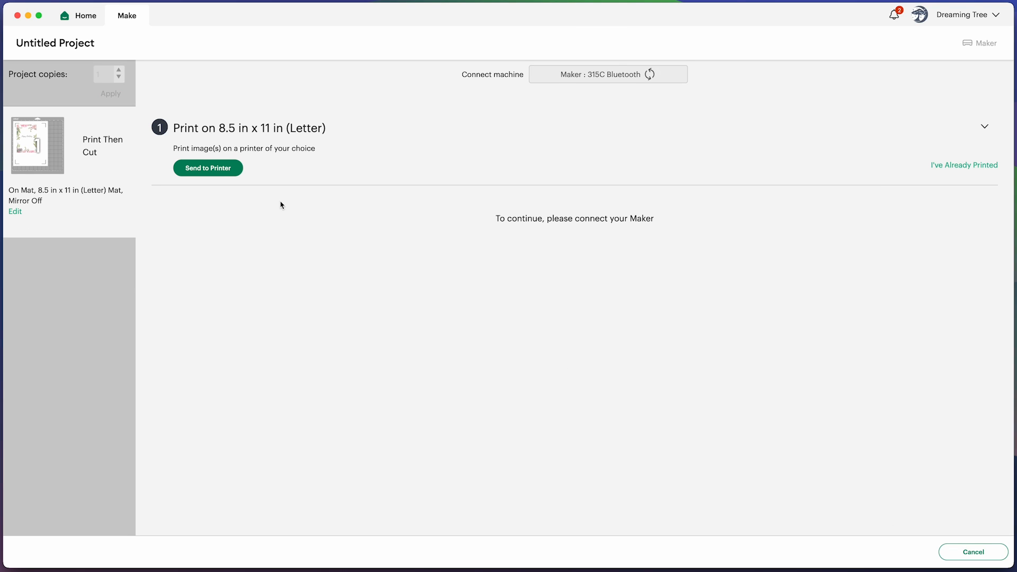
pyautogui.moveTo(212, 170)
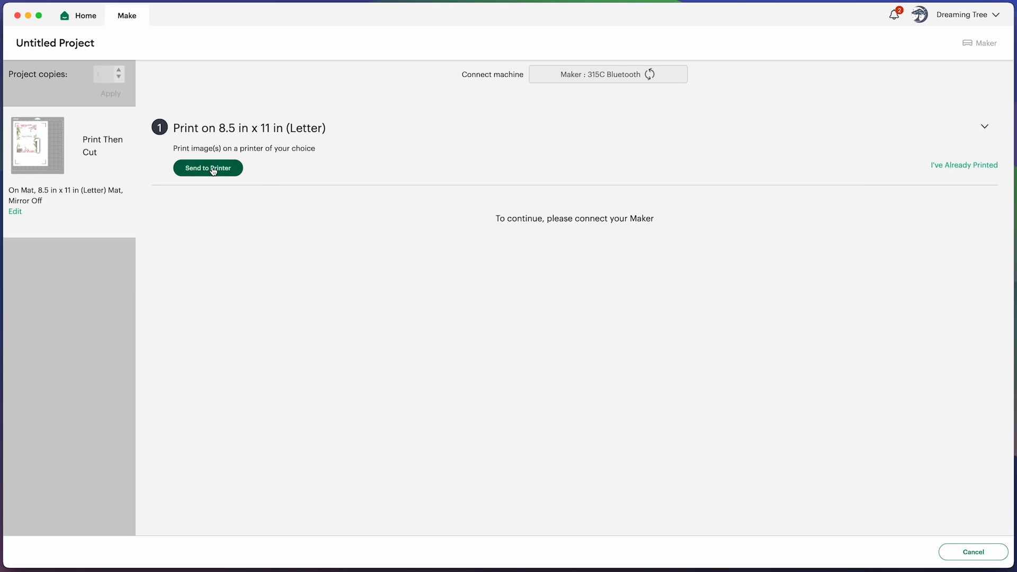
pyautogui.click(208, 168)
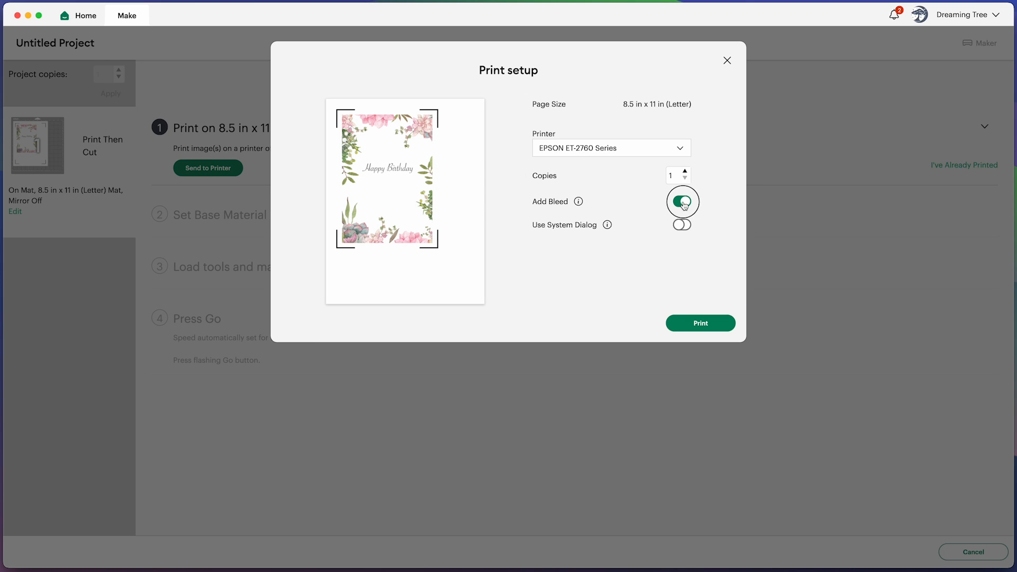
pyautogui.click(682, 202)
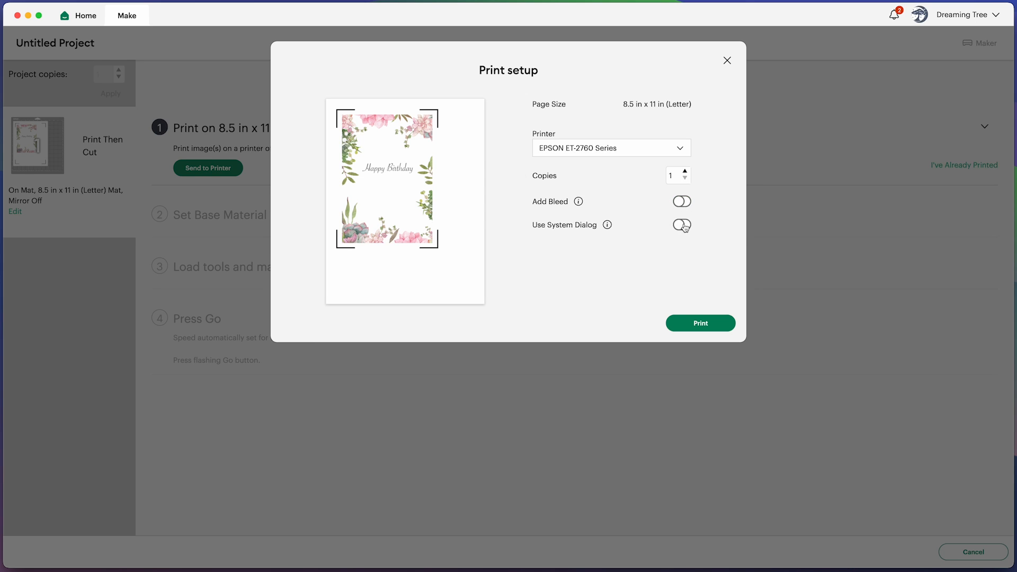
pyautogui.click(681, 224)
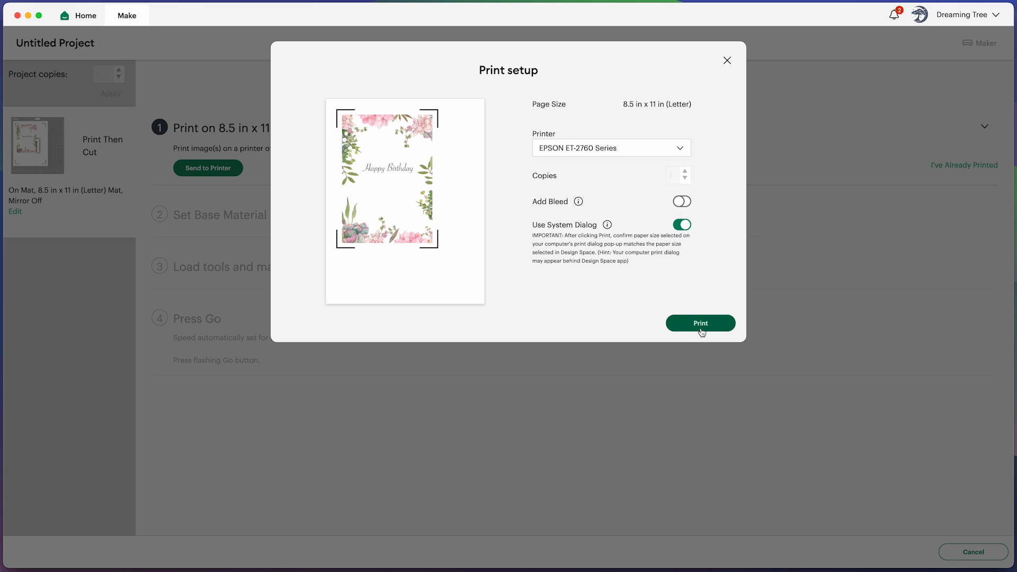
pyautogui.click(699, 323)
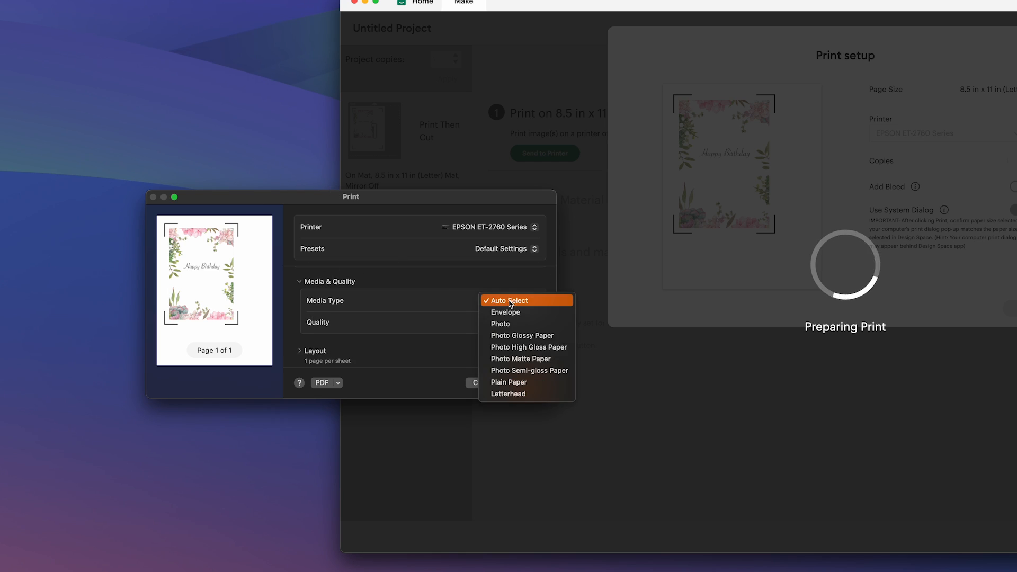
# Choose Photo Matte Paper as the media type in the Epson print dialog.
pyautogui.click(520, 358)
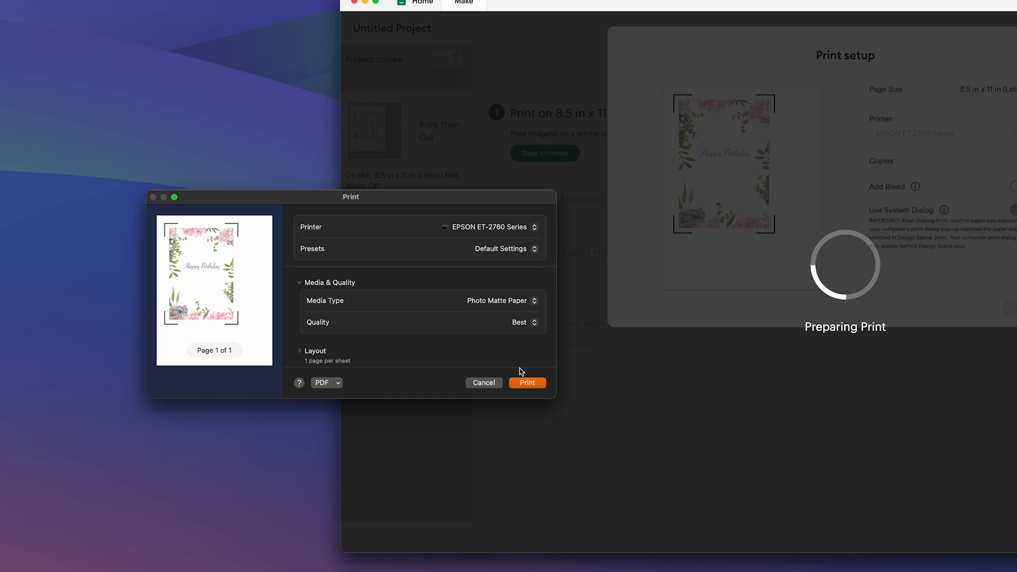